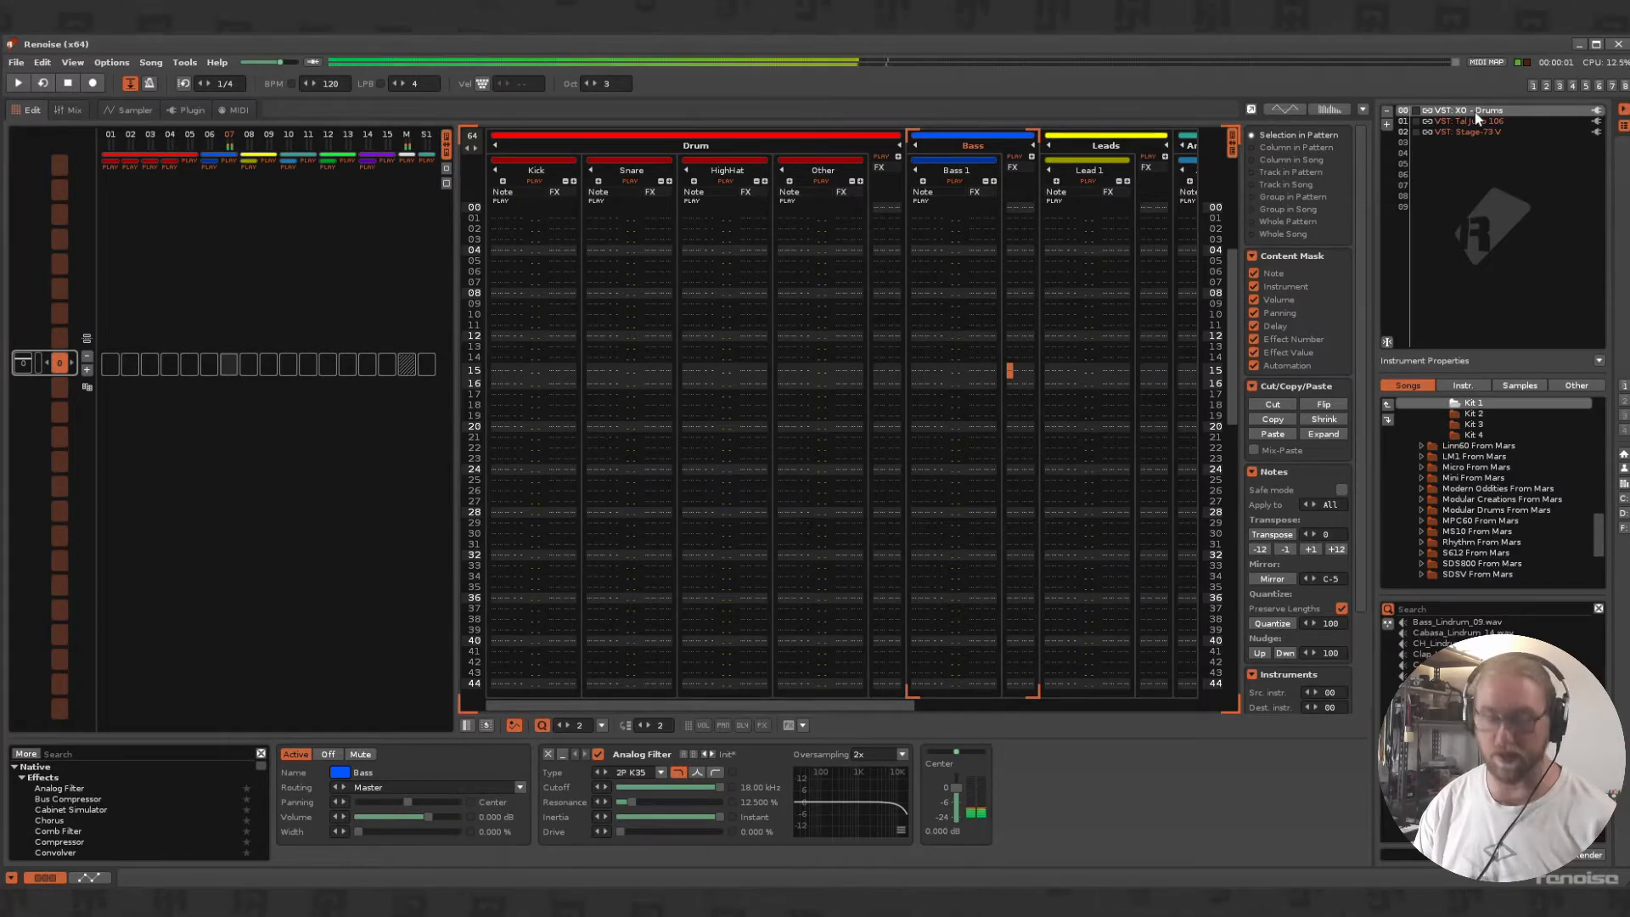
- Enter XO Drums C-3 kick, D-3 snare and E-3 hi-hat notes into the Drum group tracks
left_click(1483, 133)
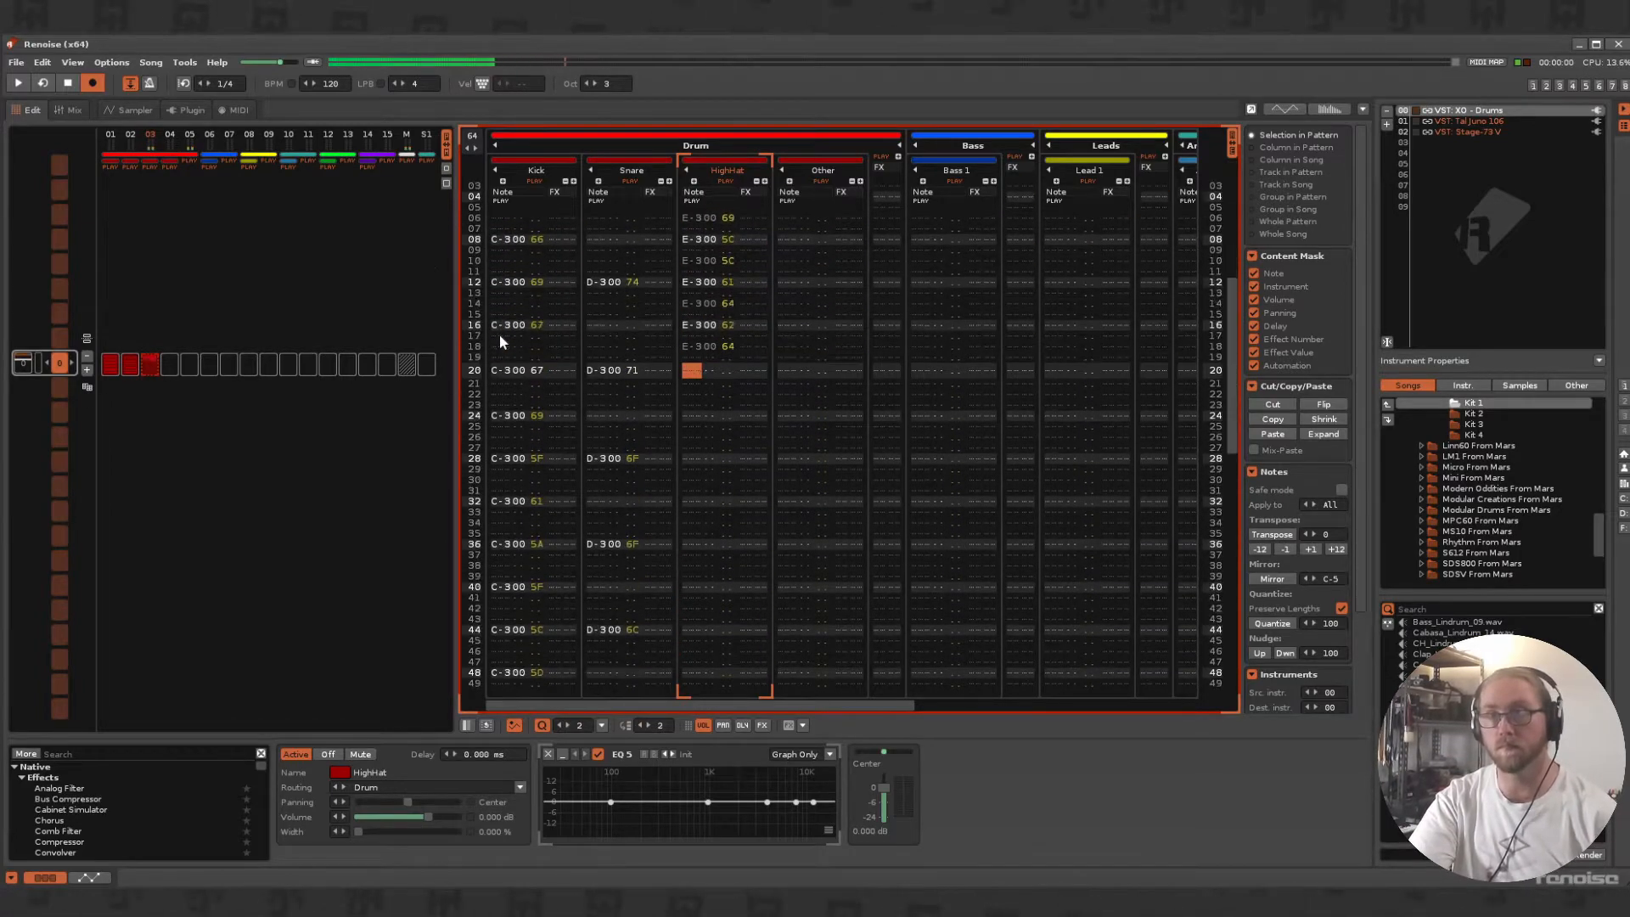
scroll("down", 3)
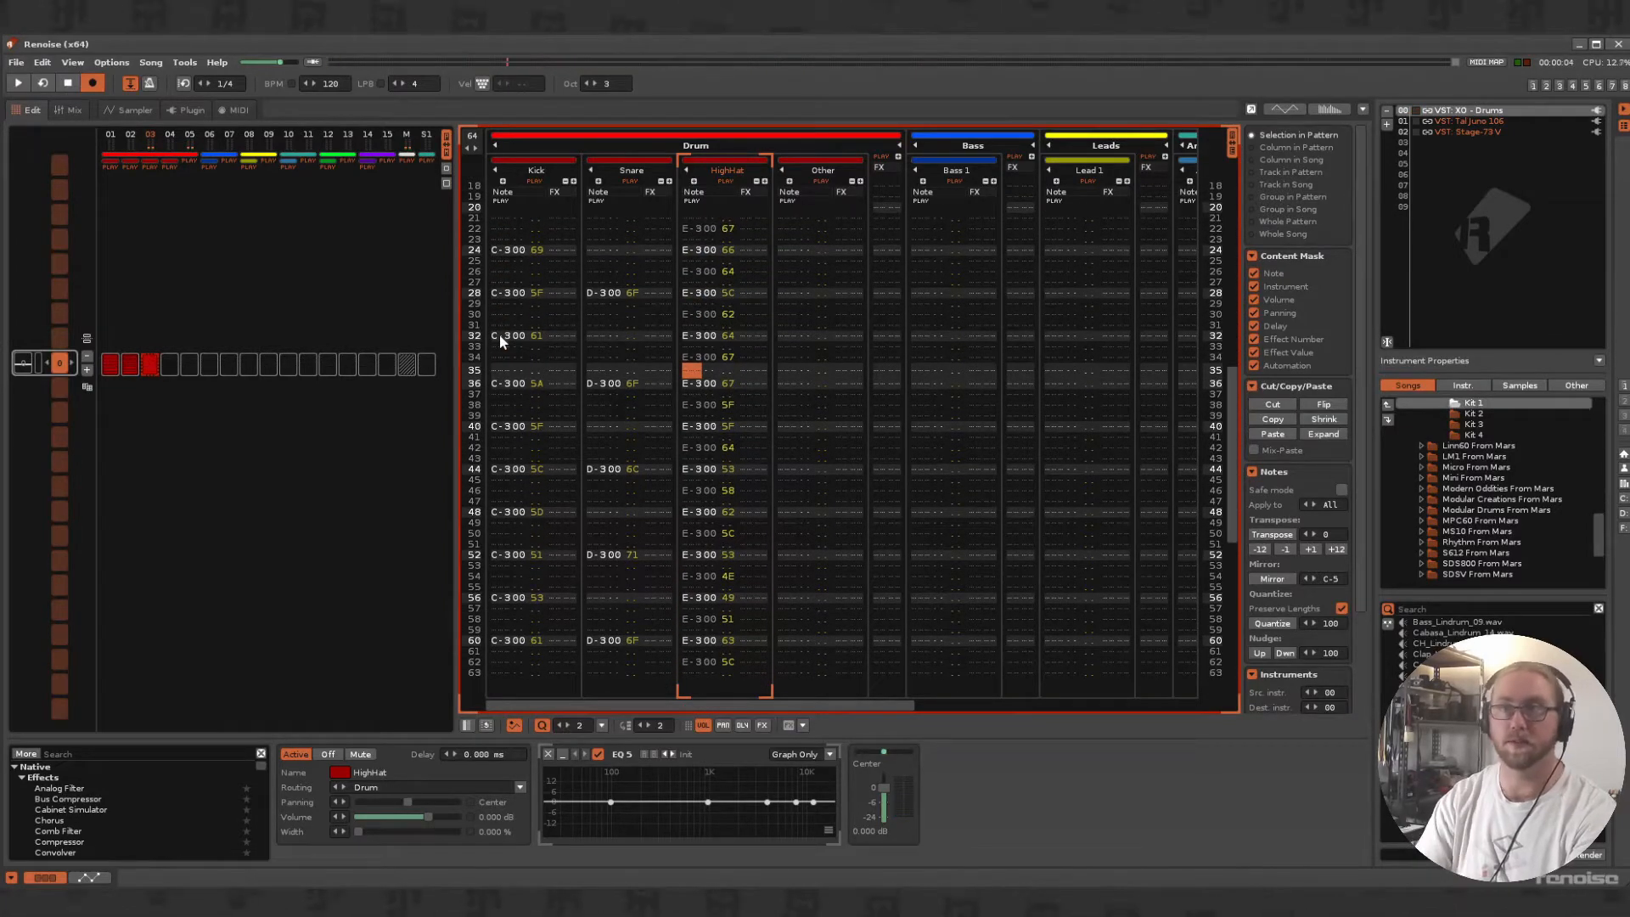
- Undo the last edit, leaving an empty second pattern at 100 BPM
key("Ctrl+Z")
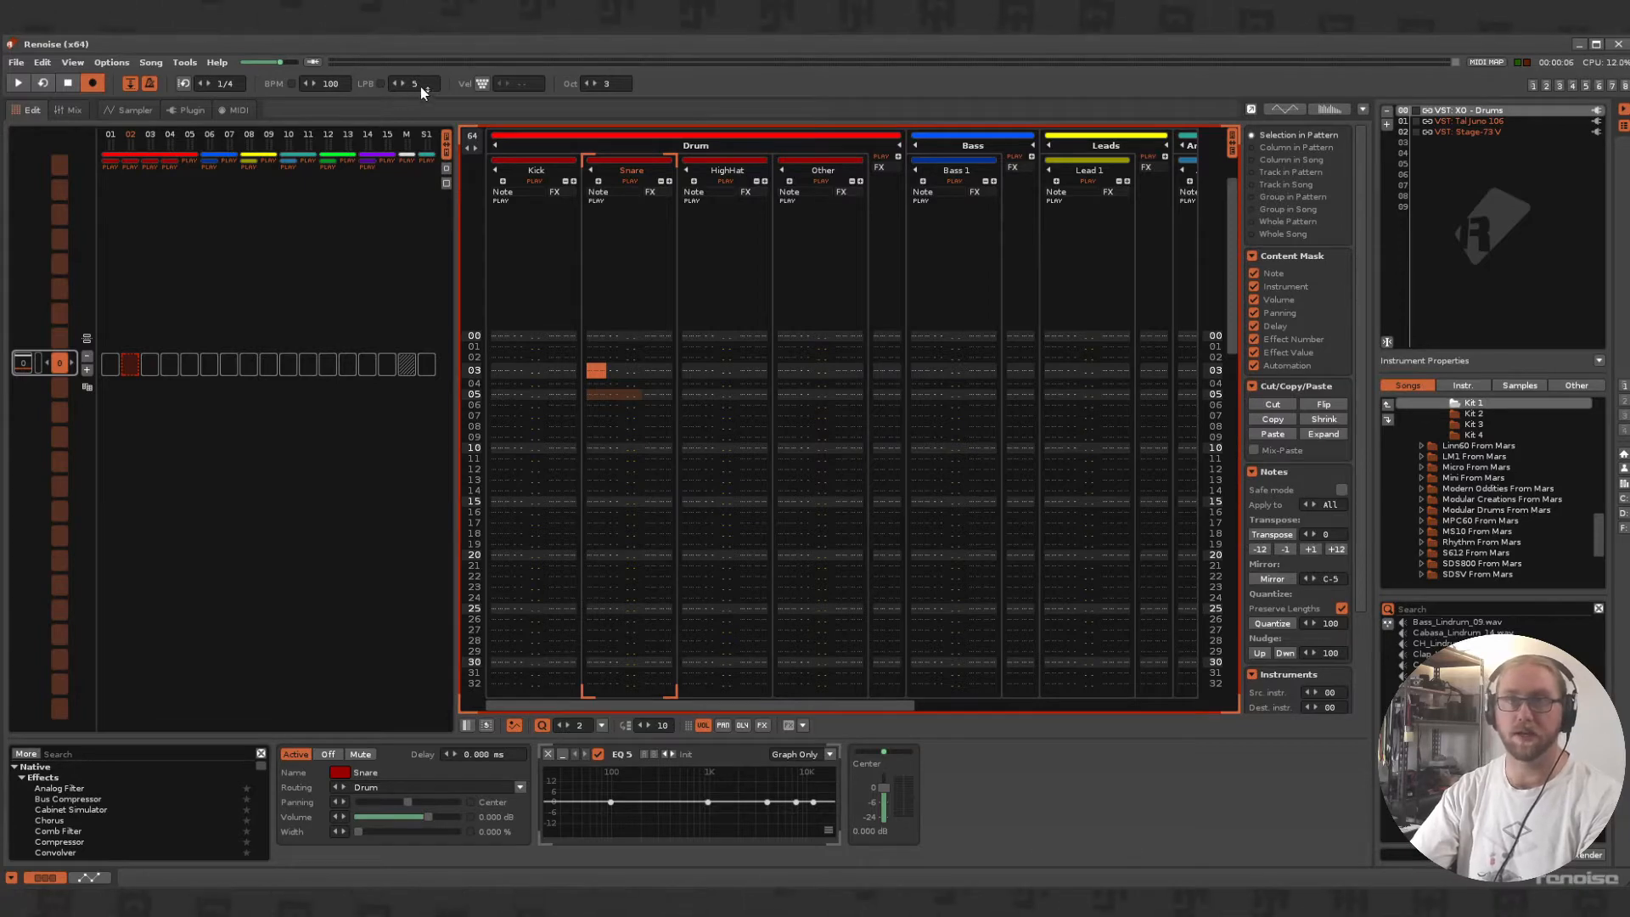
mouse_move(536, 384)
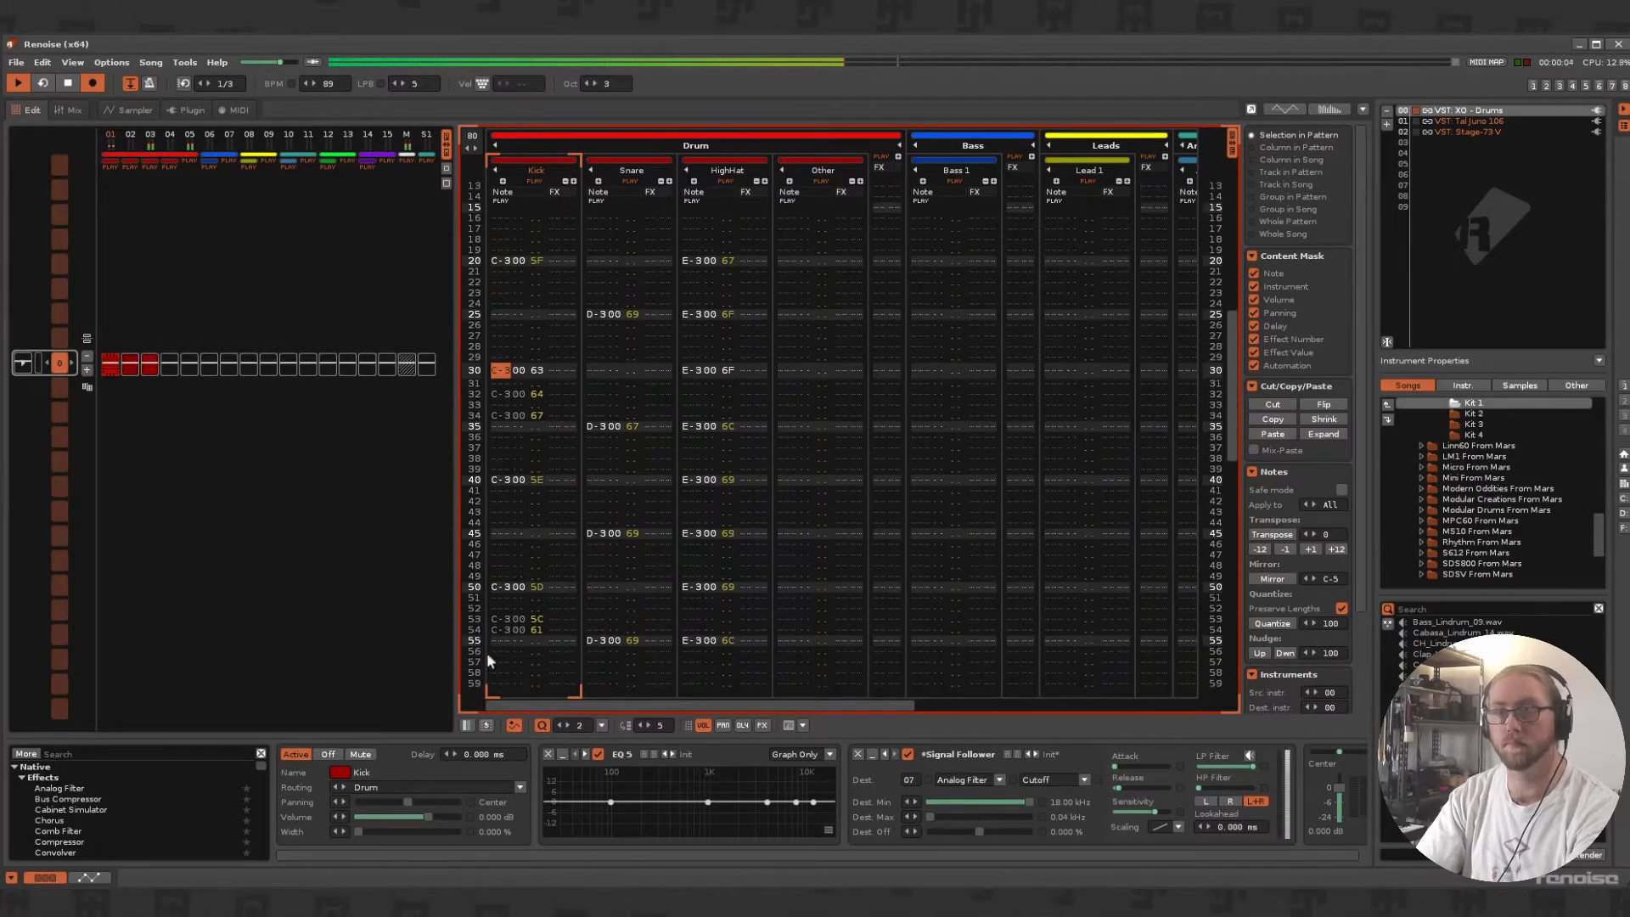
- Bring the empty Bass track into view in the pattern editor and select it
scroll("down", 3)
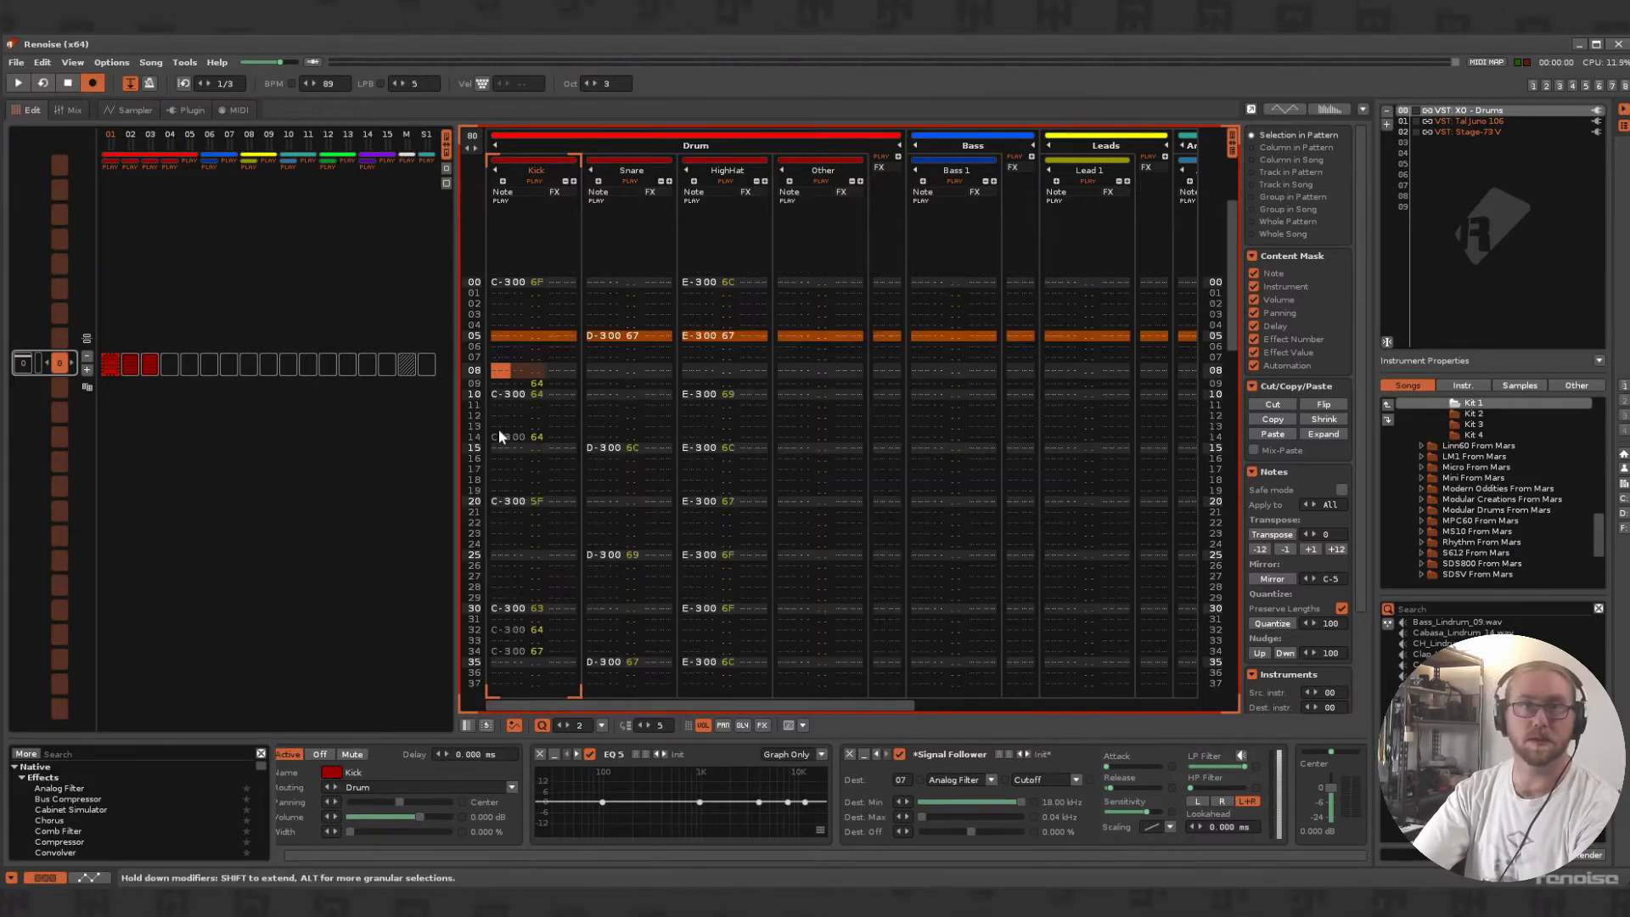
mouse_move(579, 815)
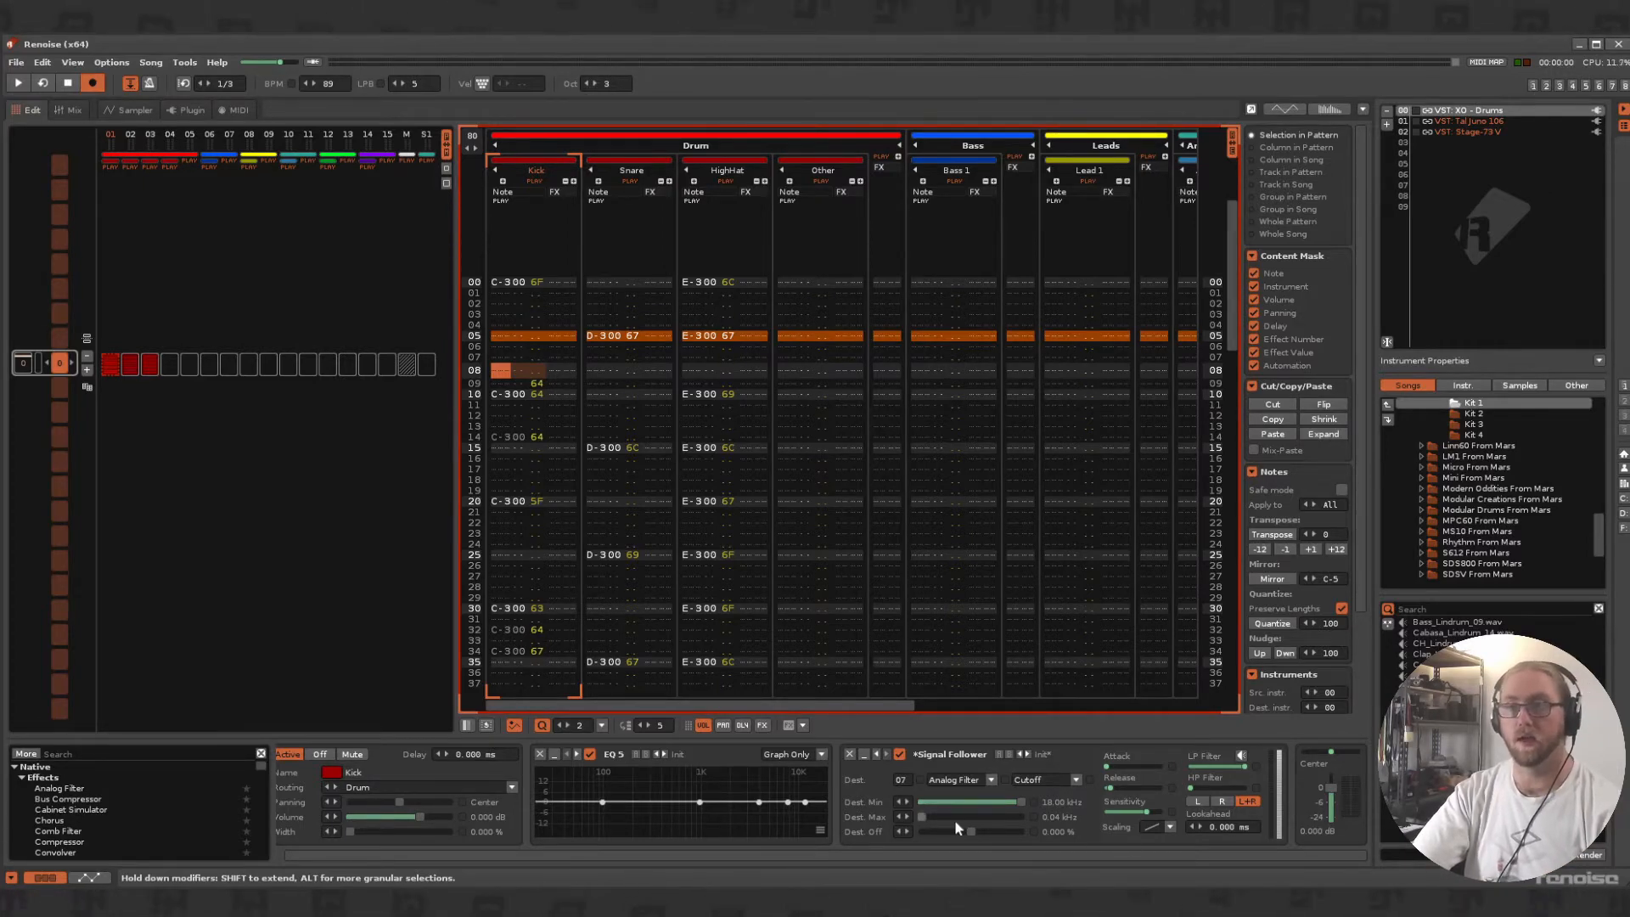
mouse_move(514, 600)
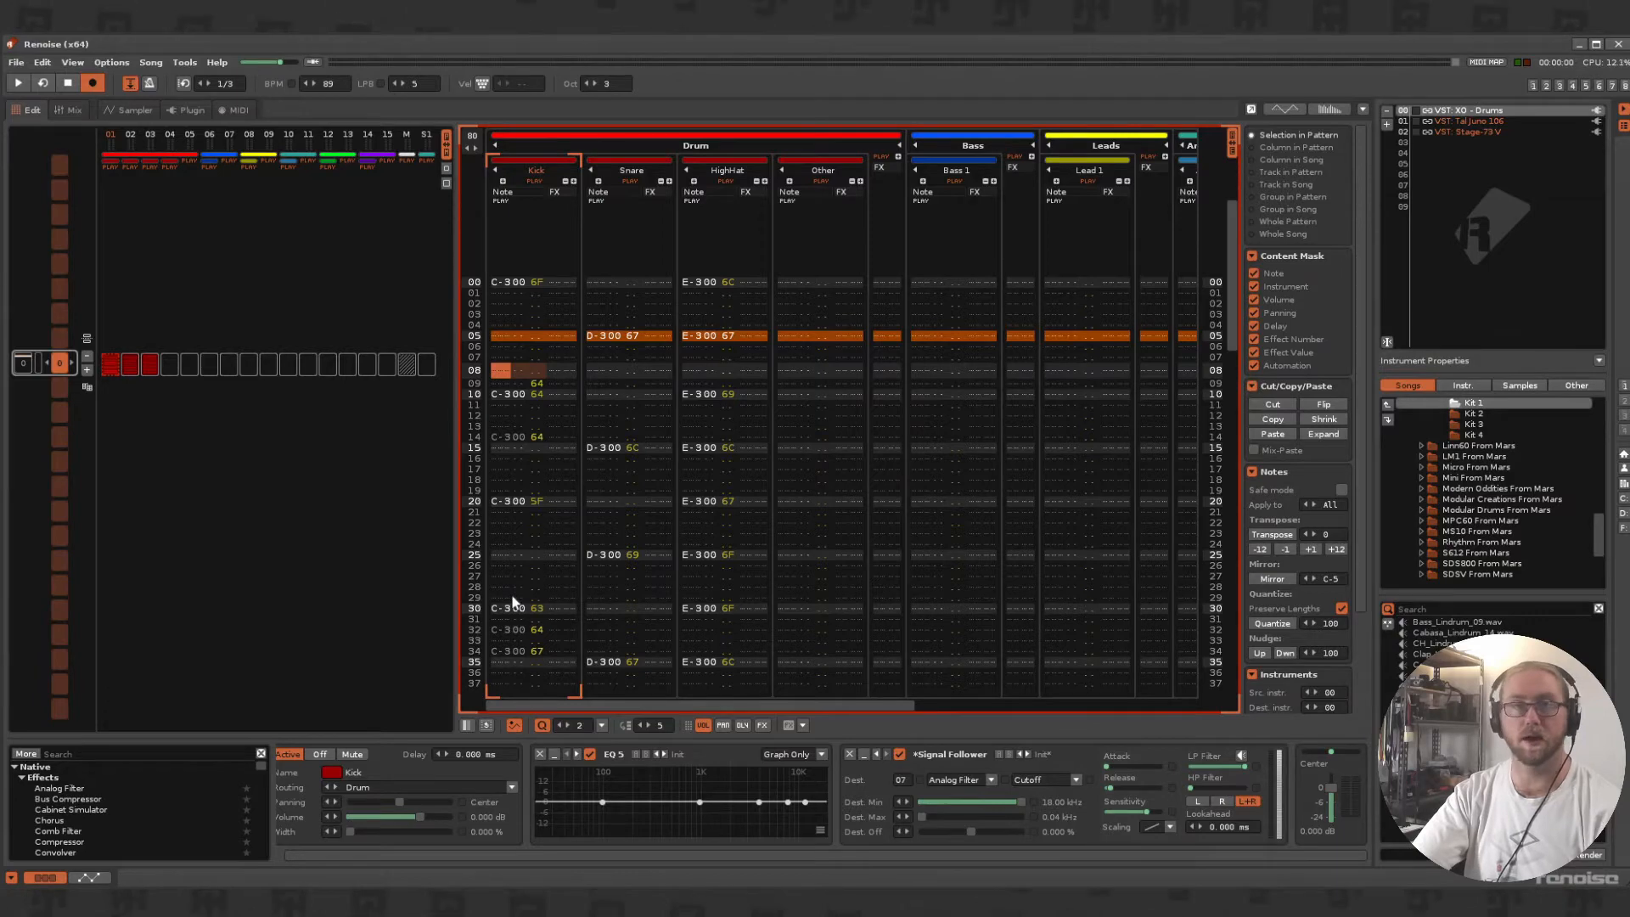
left_click(972, 145)
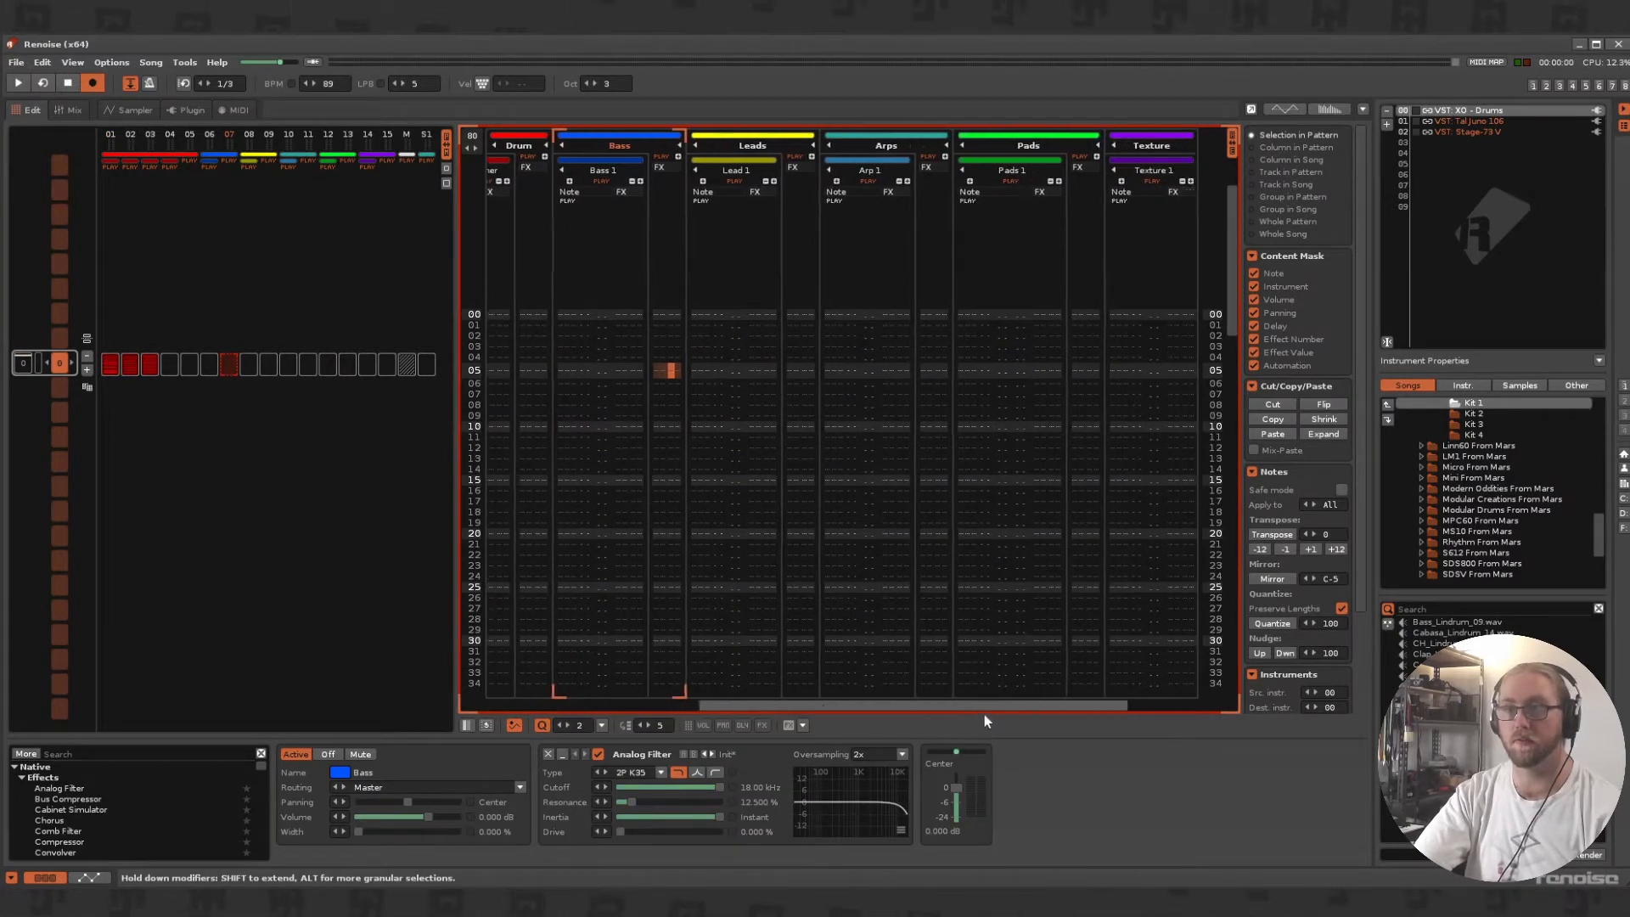
- Enter the D-5, F-5, A-5, B-5 chord across four Pads 1 note columns at 97 BPM
scroll("right", 3)
type("rev")
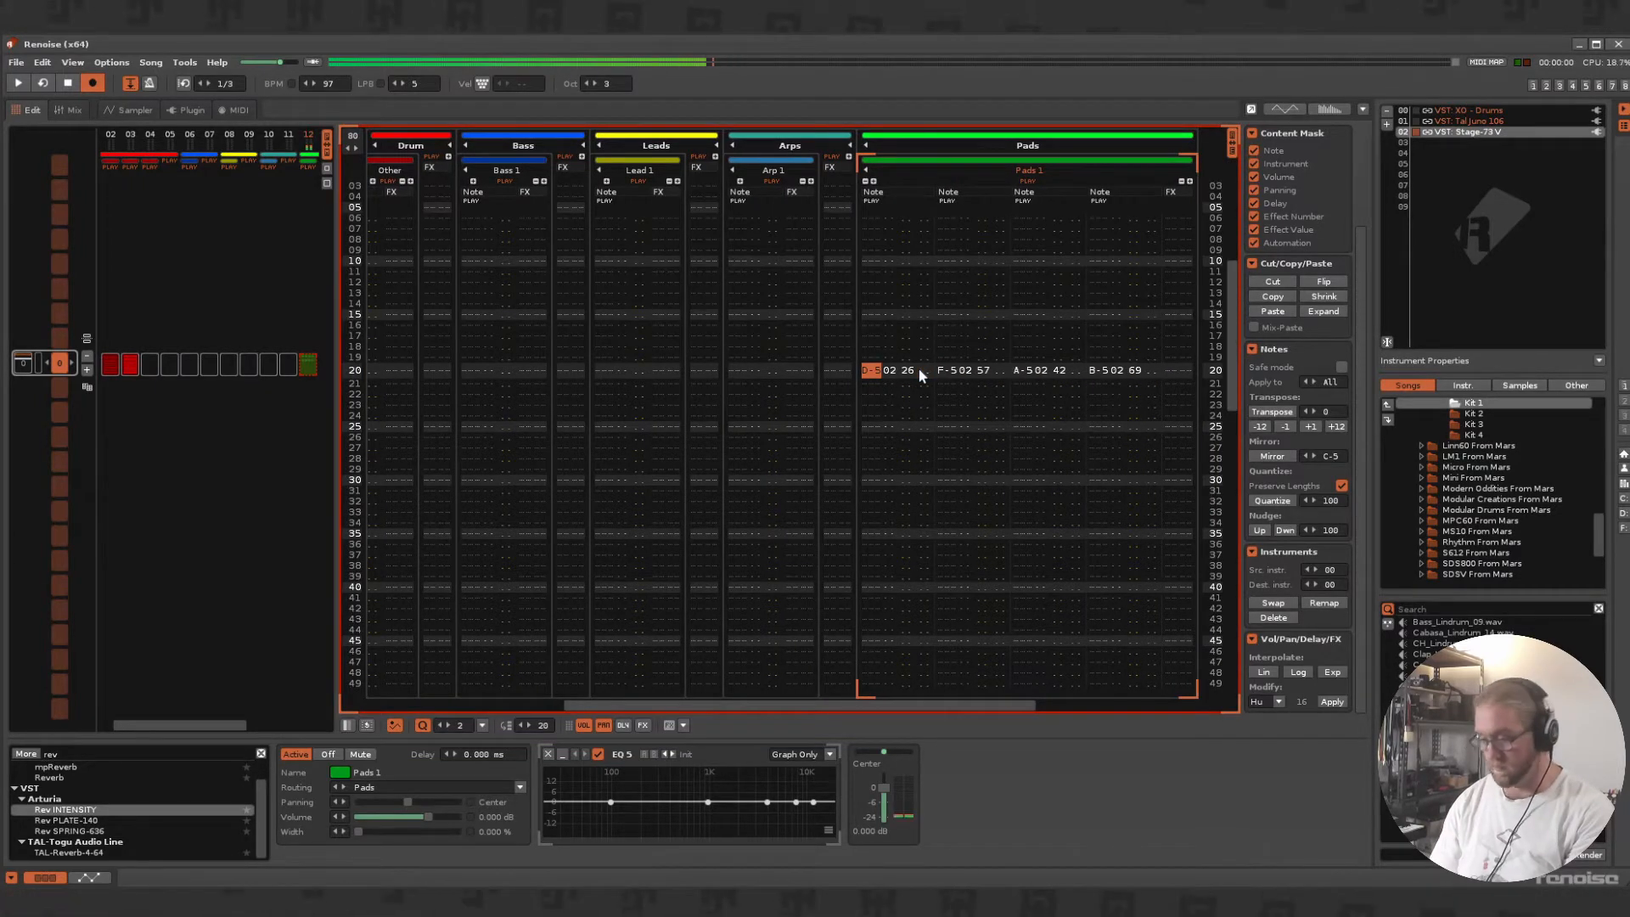
- Add rising delay values (40, 80, A0/C0) to successive notes of each Pads 1 chord
scroll("down", 3)
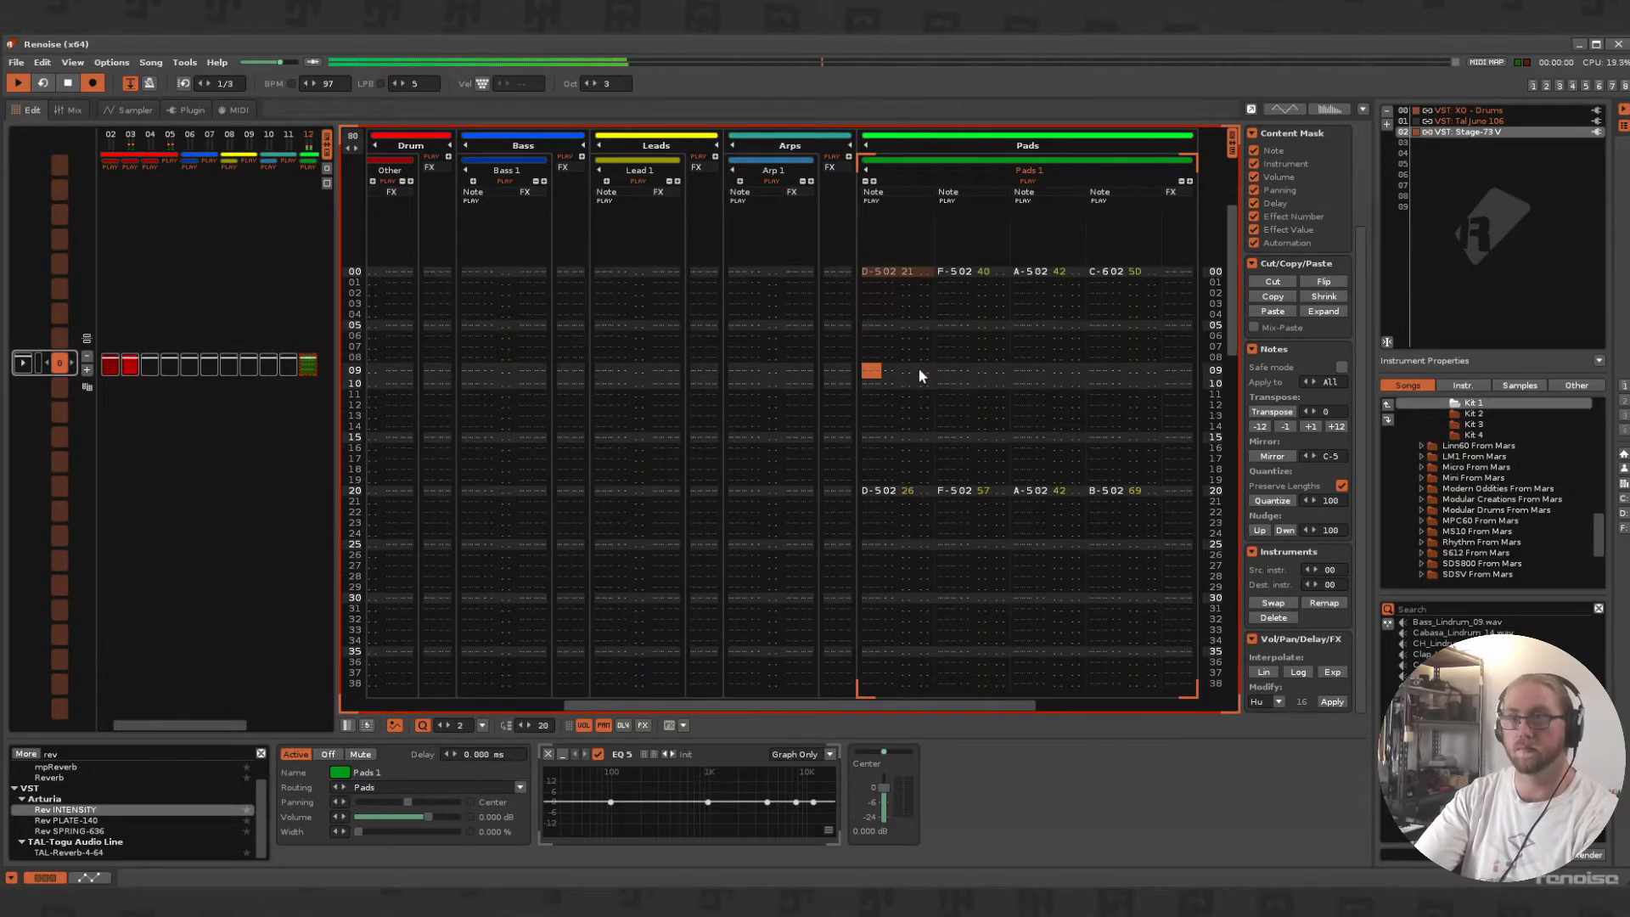
scroll("down", 3)
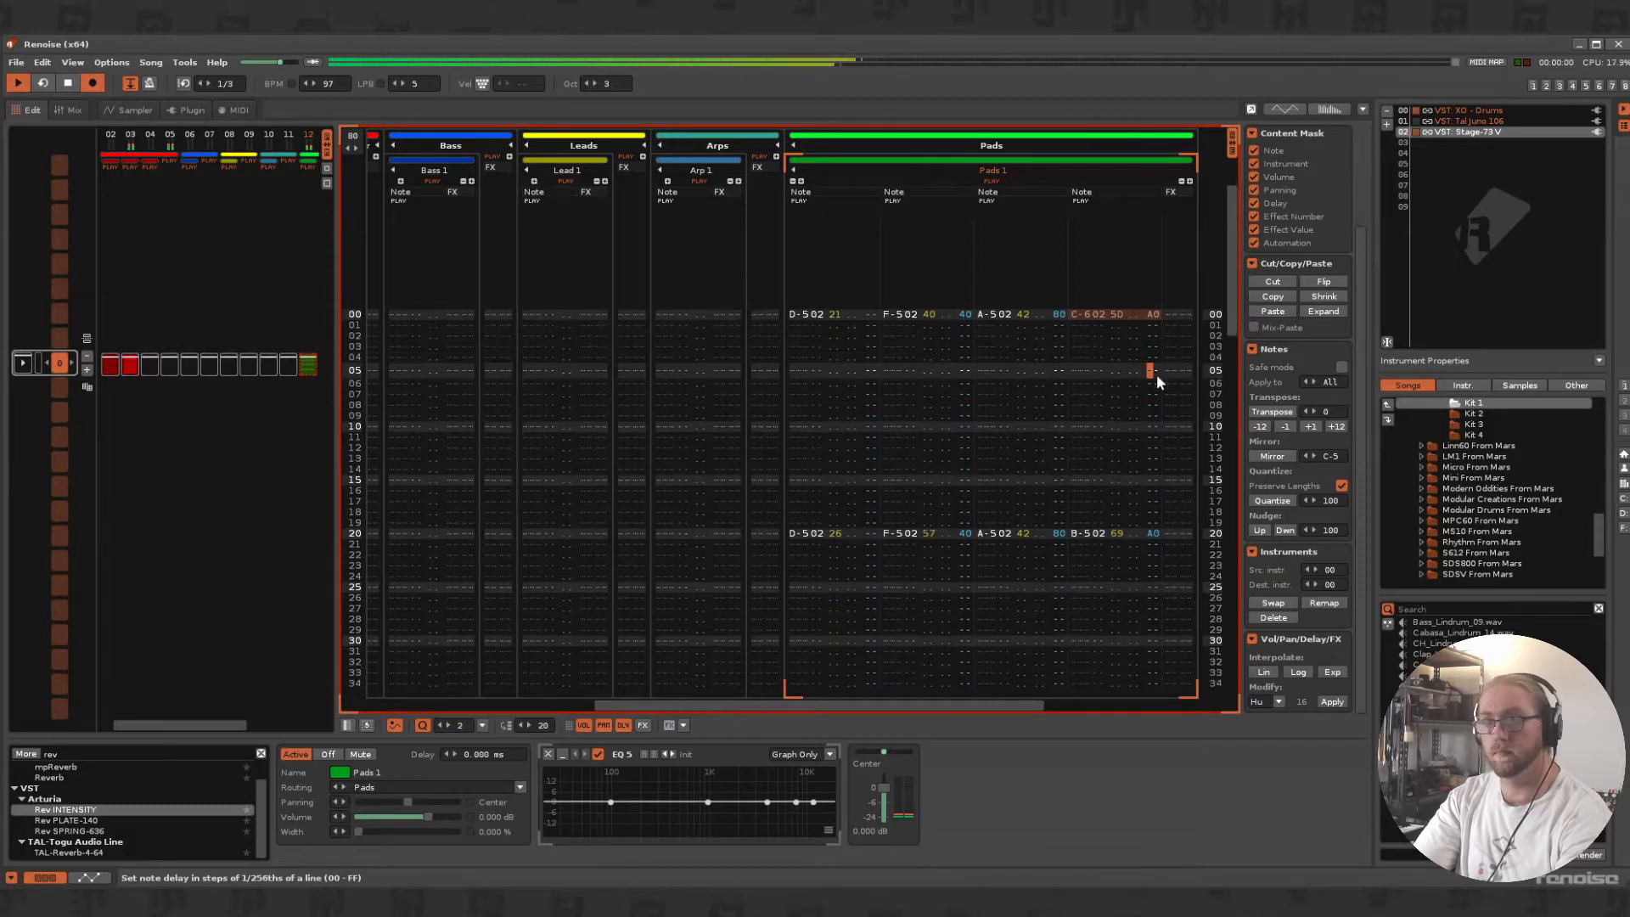
scroll("down", 3)
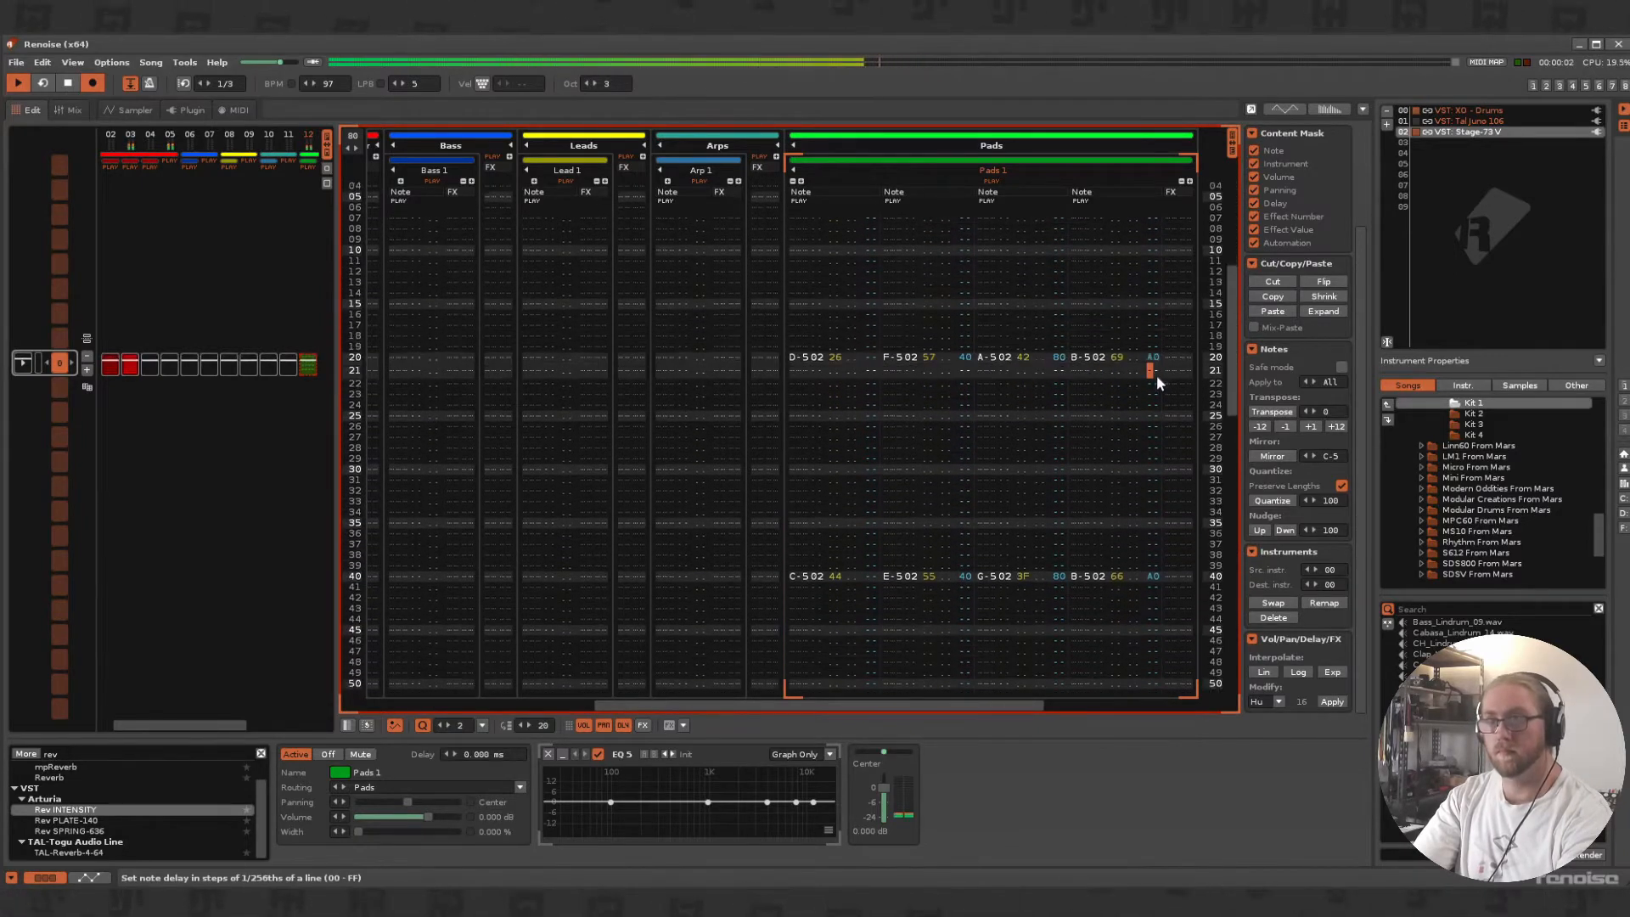
scroll("down", 3)
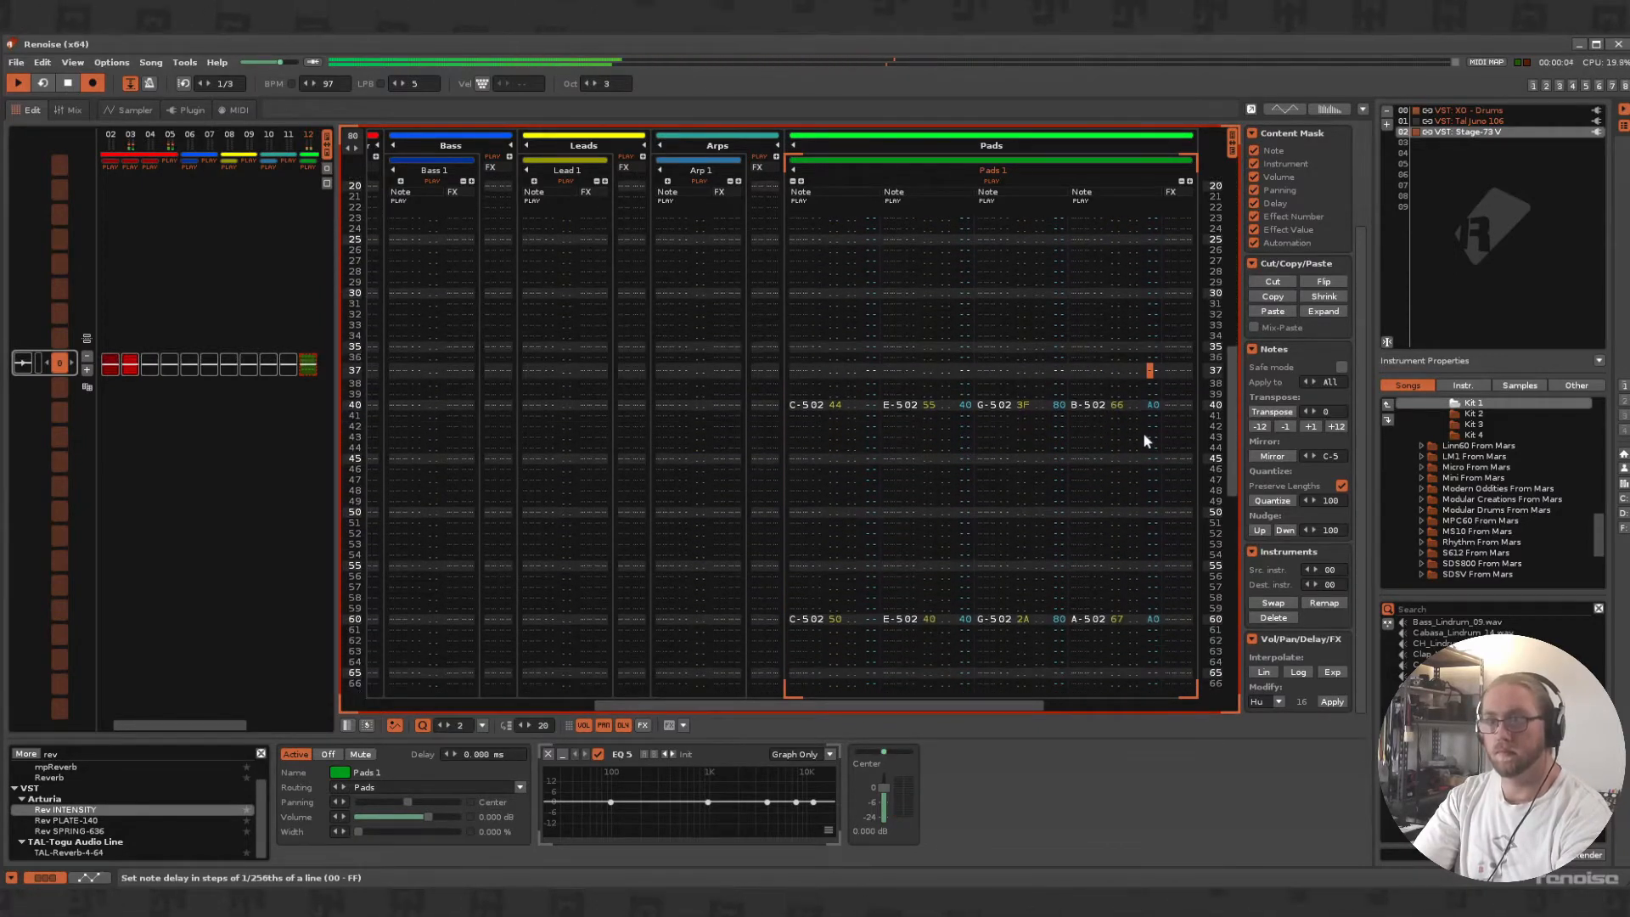
scroll("down", 3)
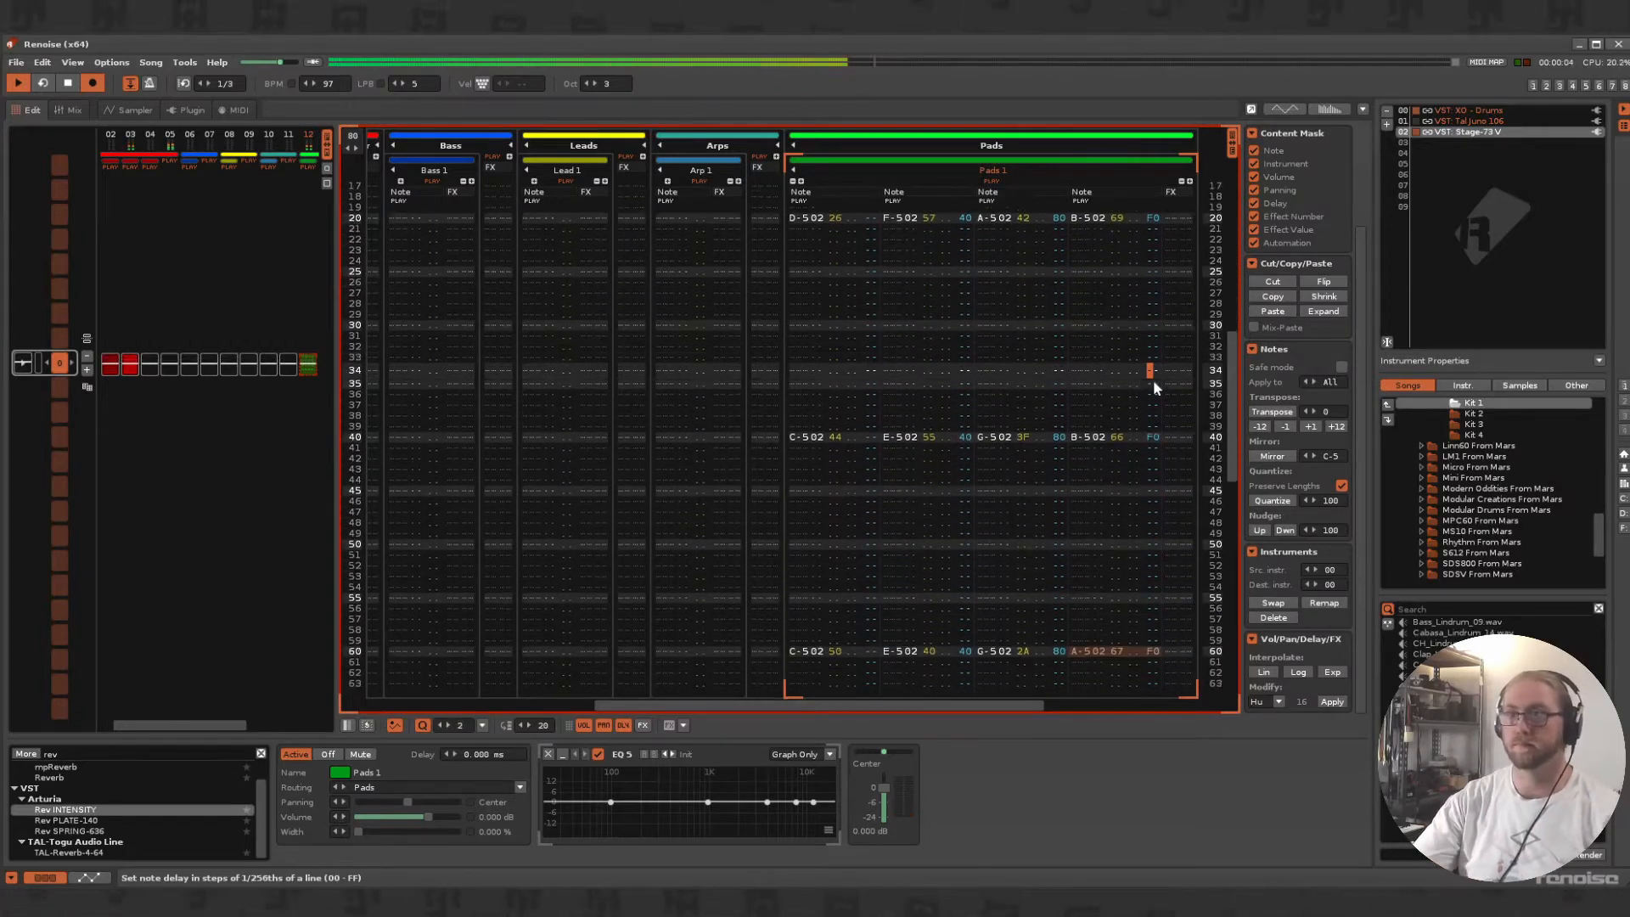
scroll("down", 3)
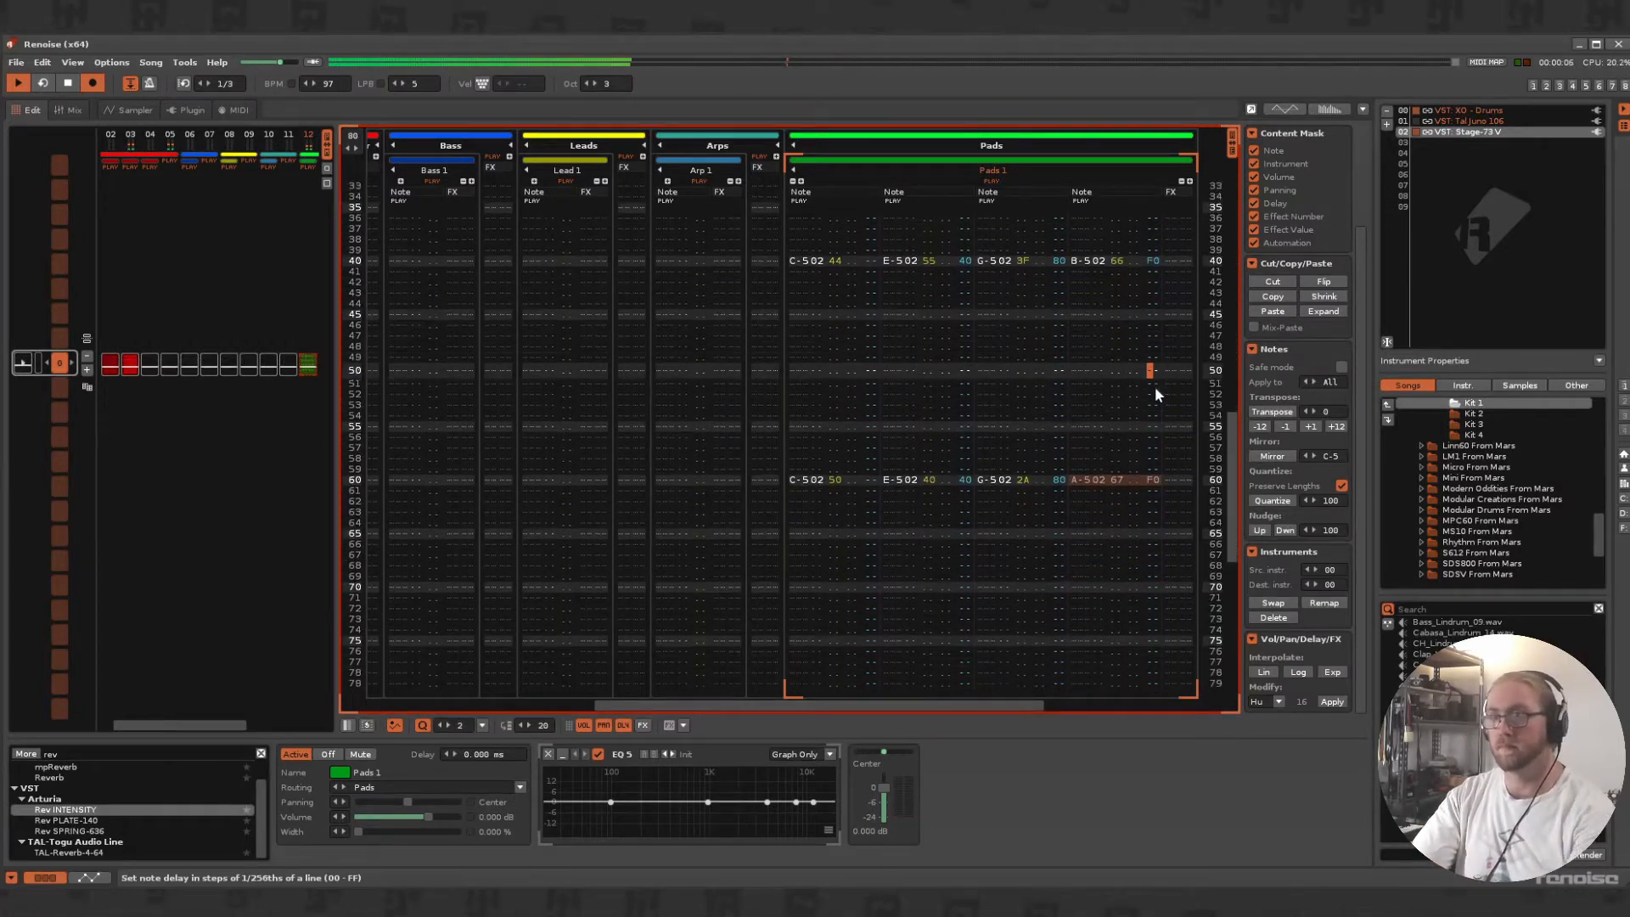
scroll("down", 3)
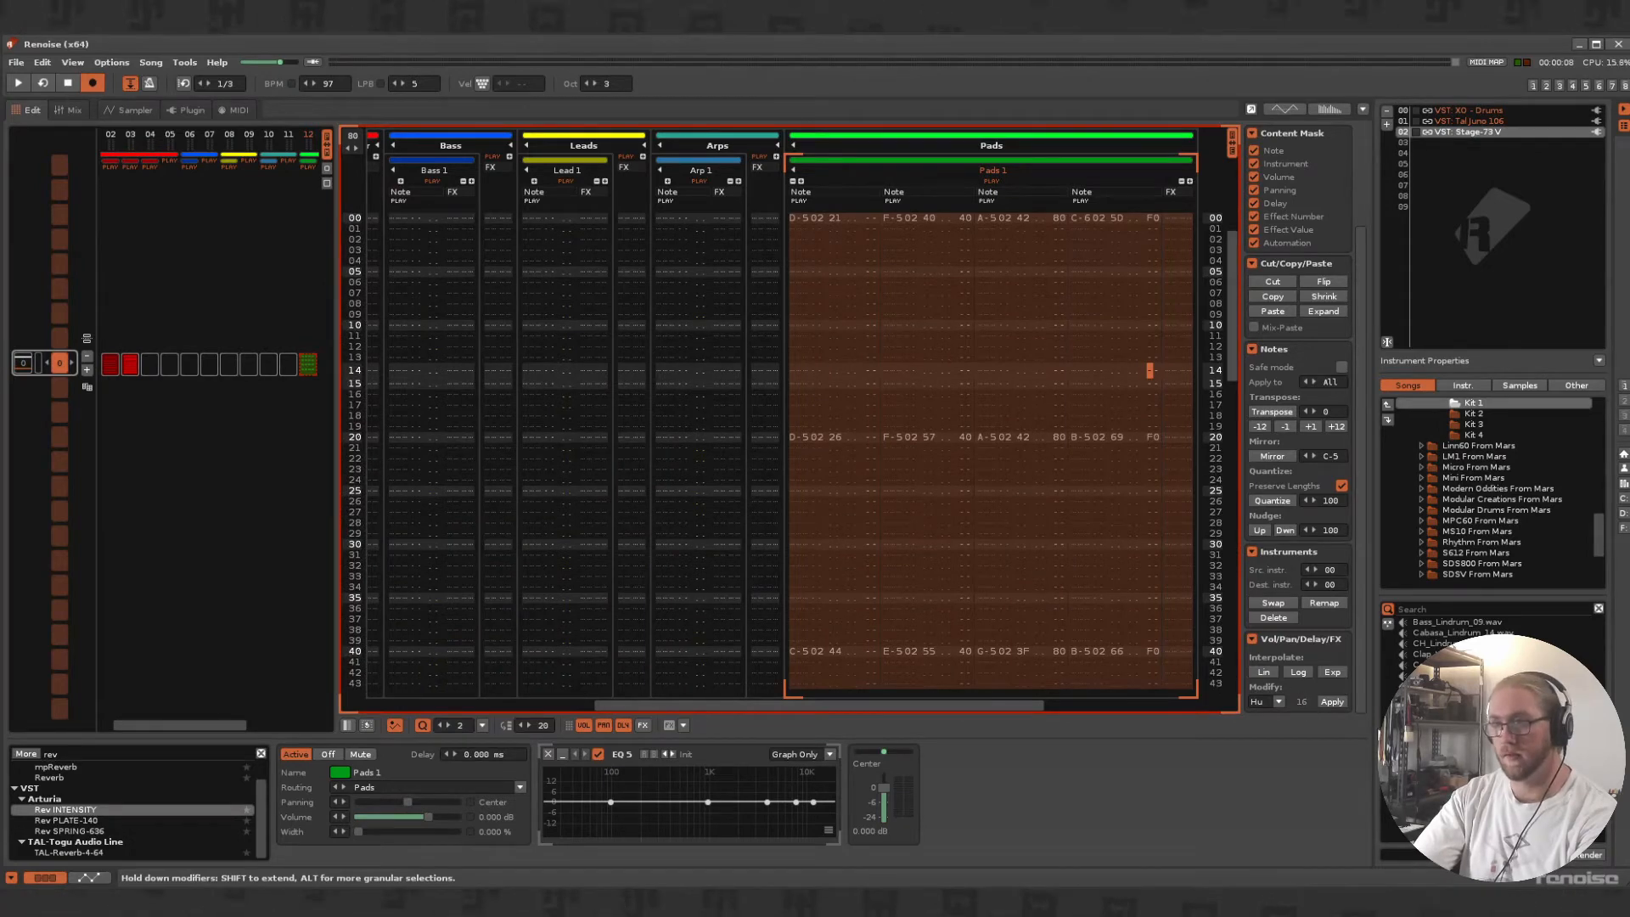
left_click(1331, 701)
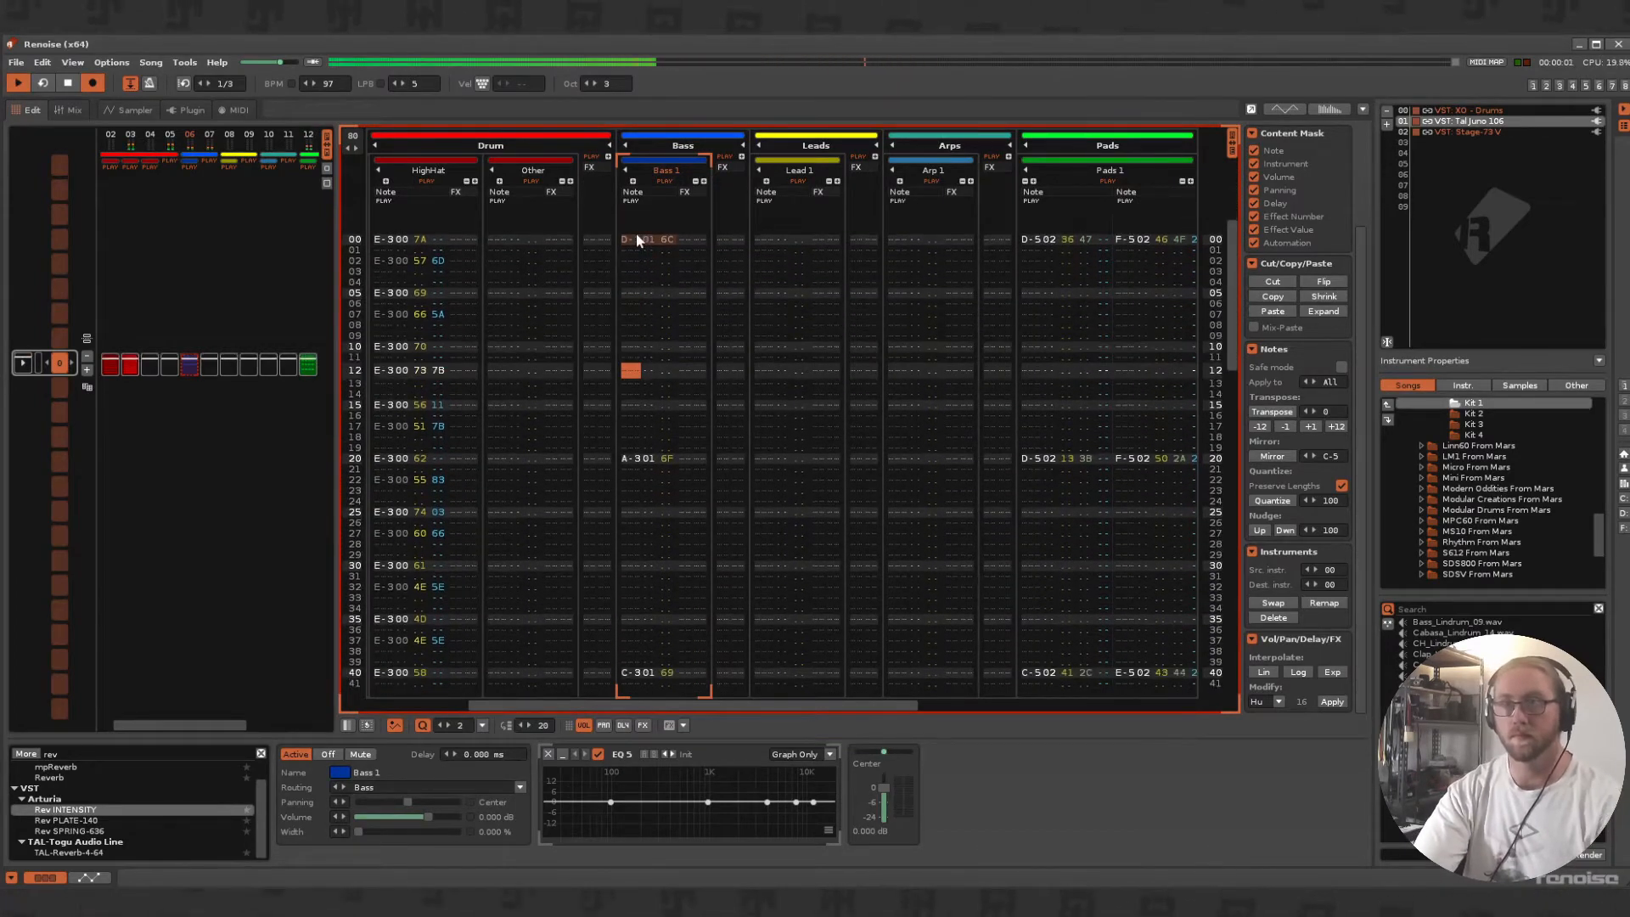
- Start playback and follow the short bass notes and note-offs down to the pattern's end
scroll("down", 3)
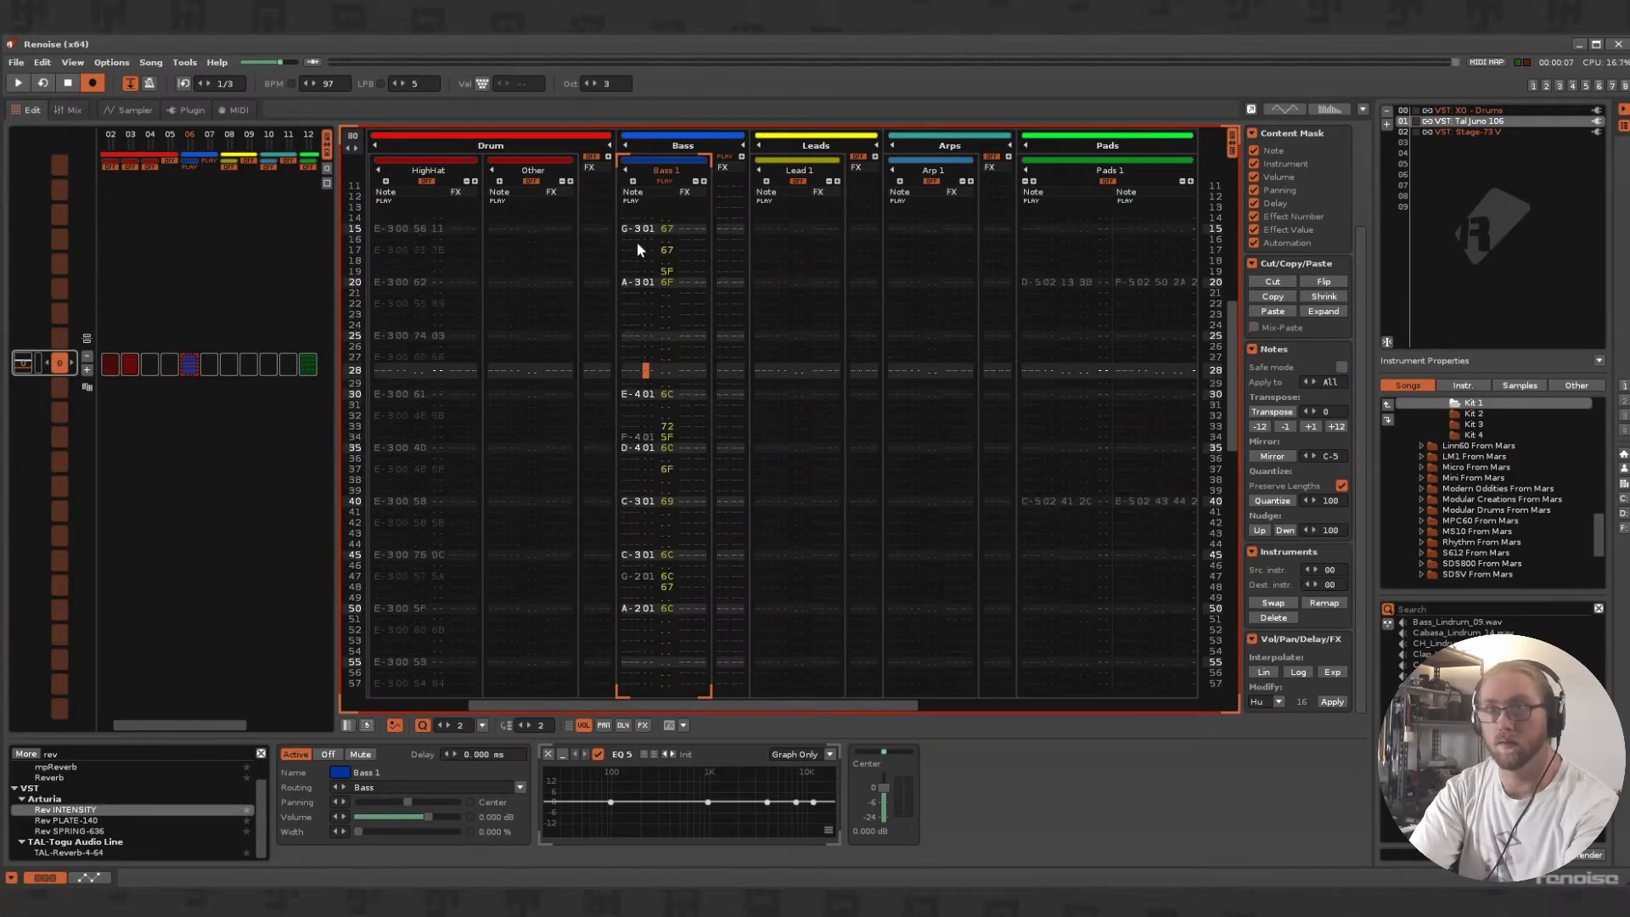
scroll("down", 3)
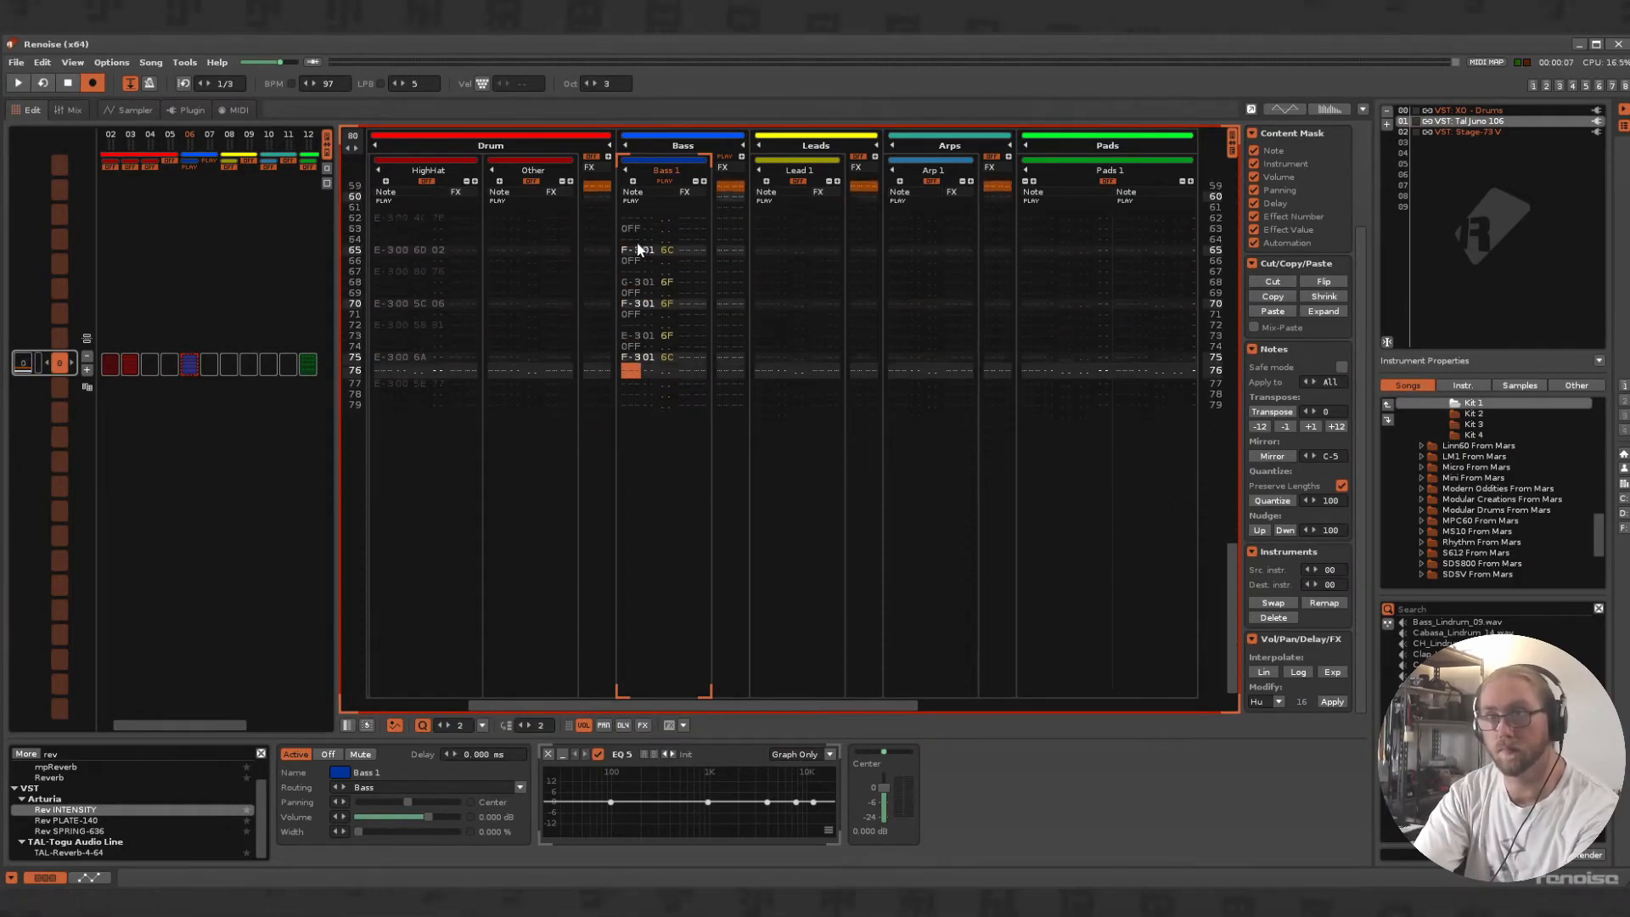
left_click(15, 84)
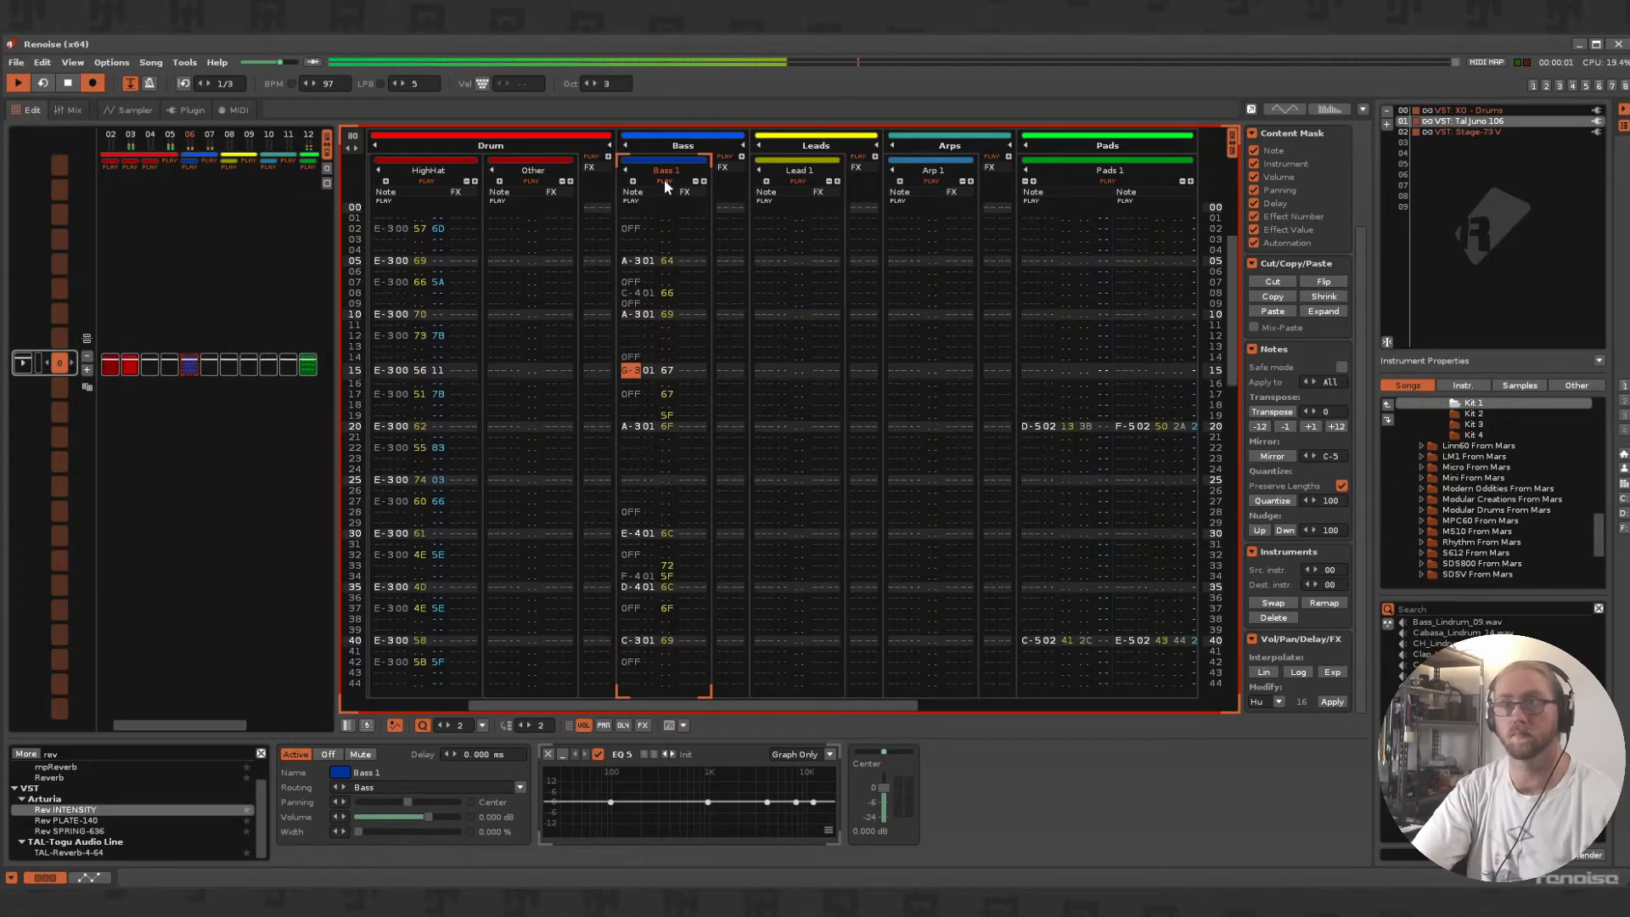
scroll("down", 3)
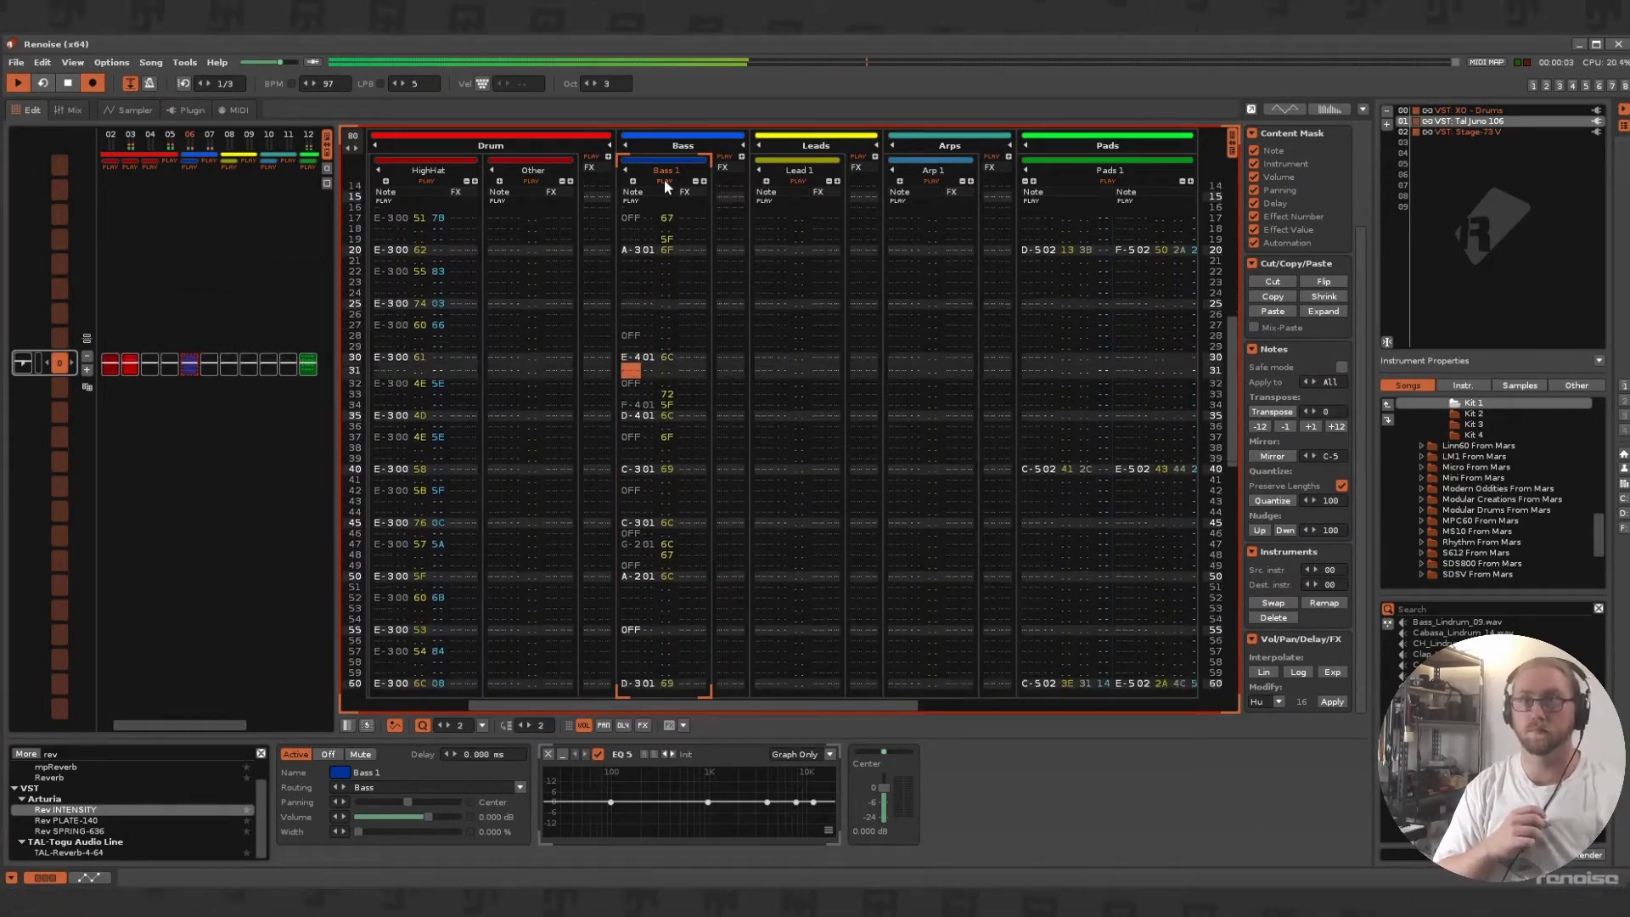
scroll("down", 3)
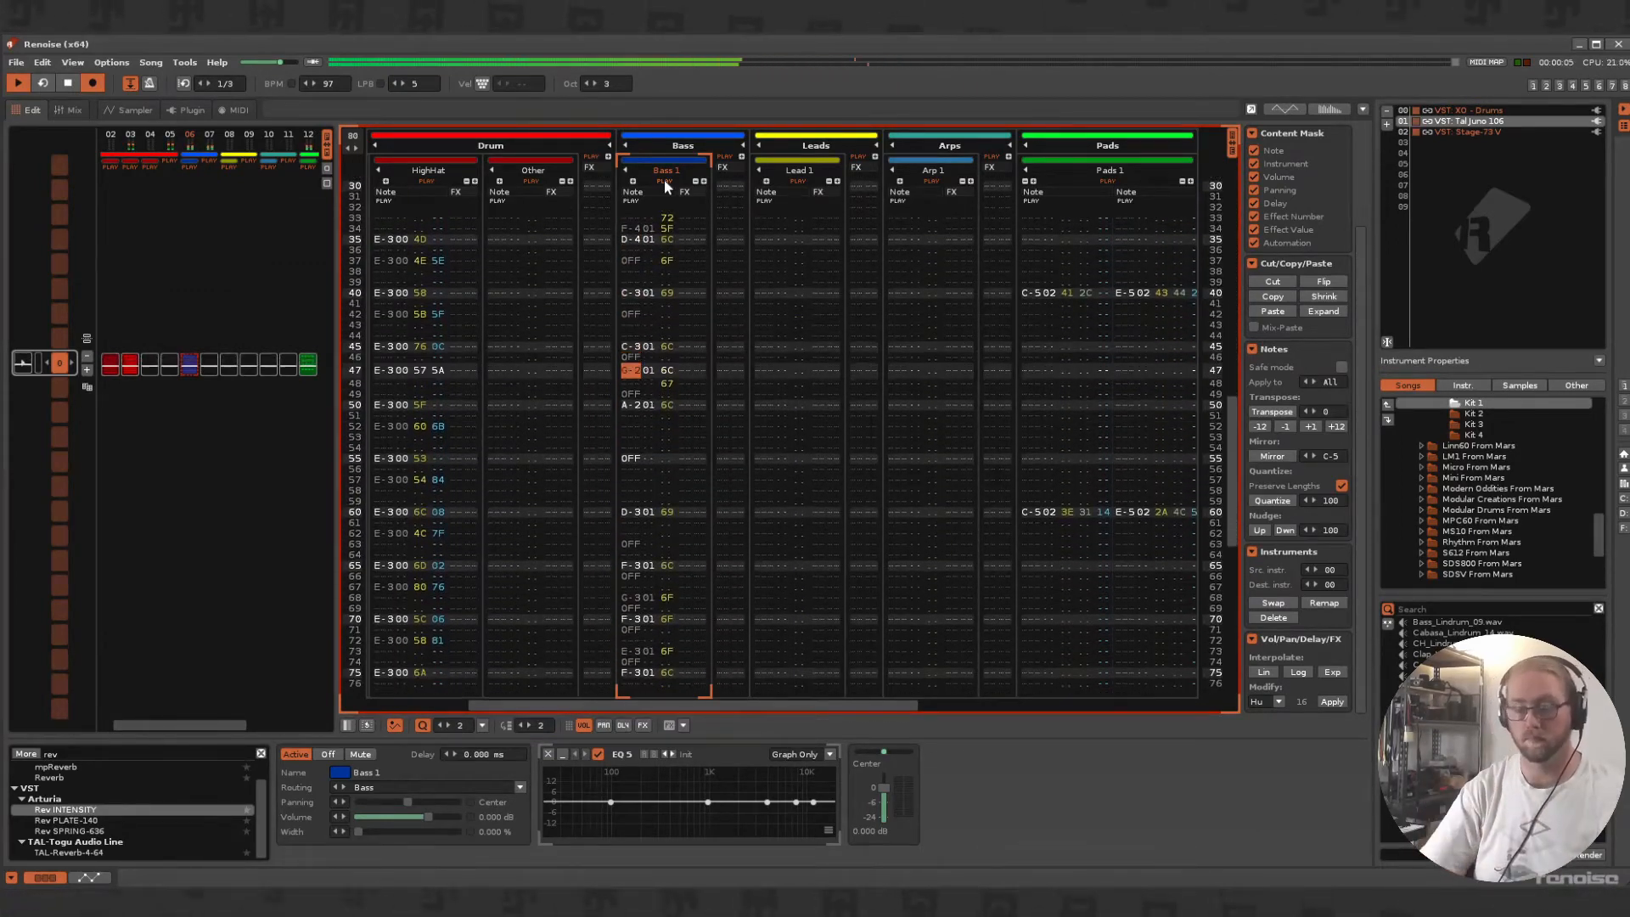
scroll("down", 3)
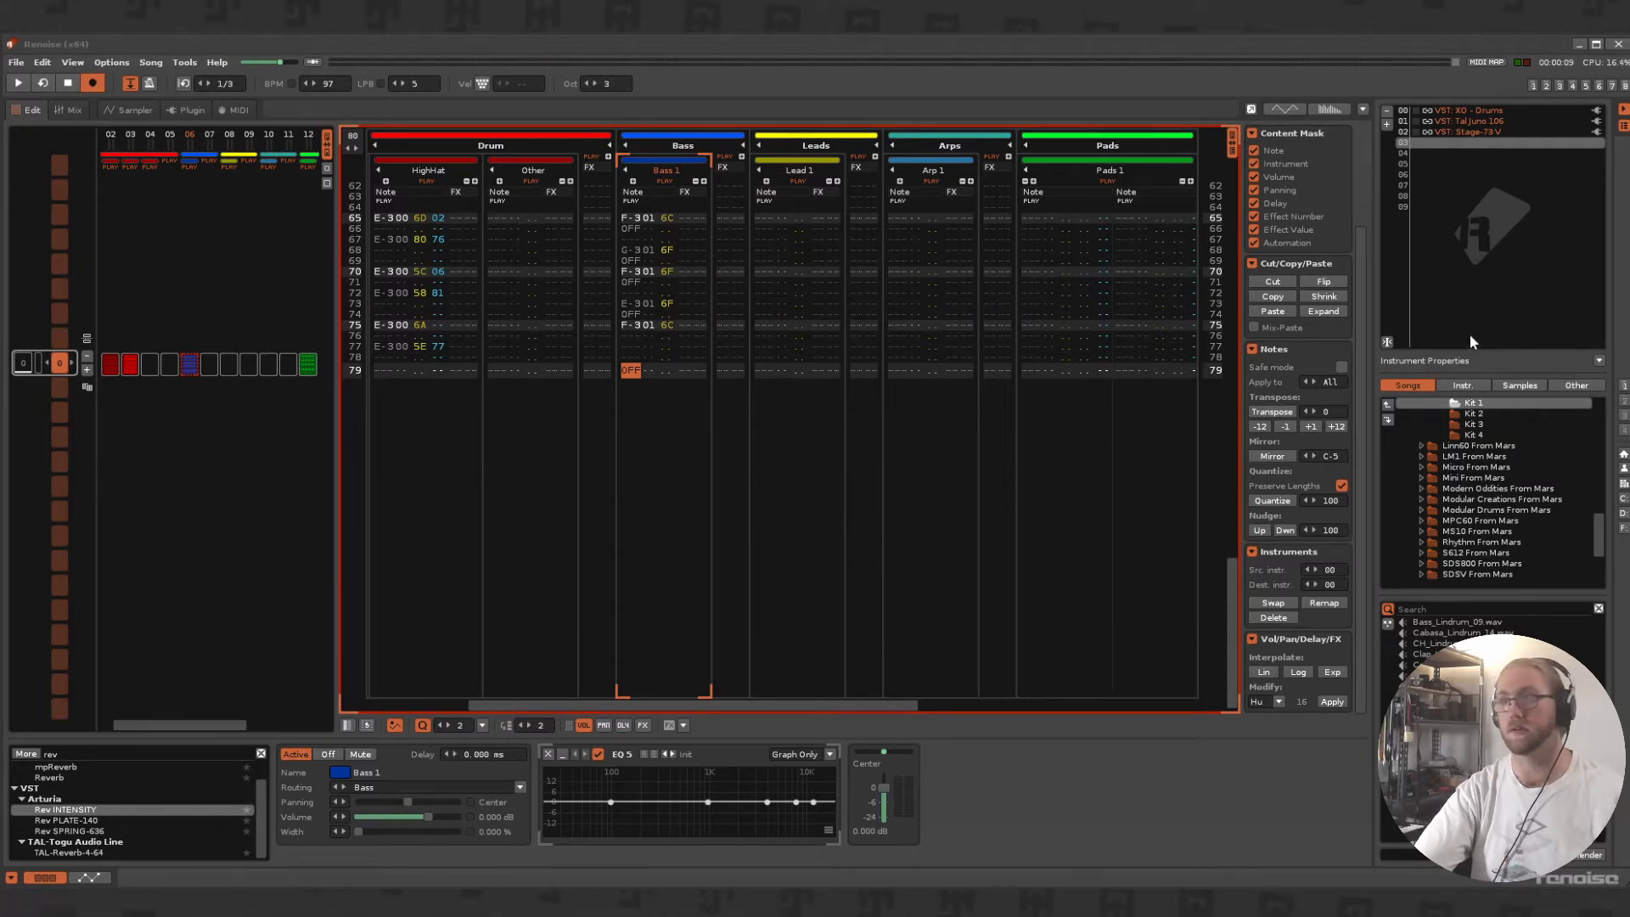
mouse_move(1491, 286)
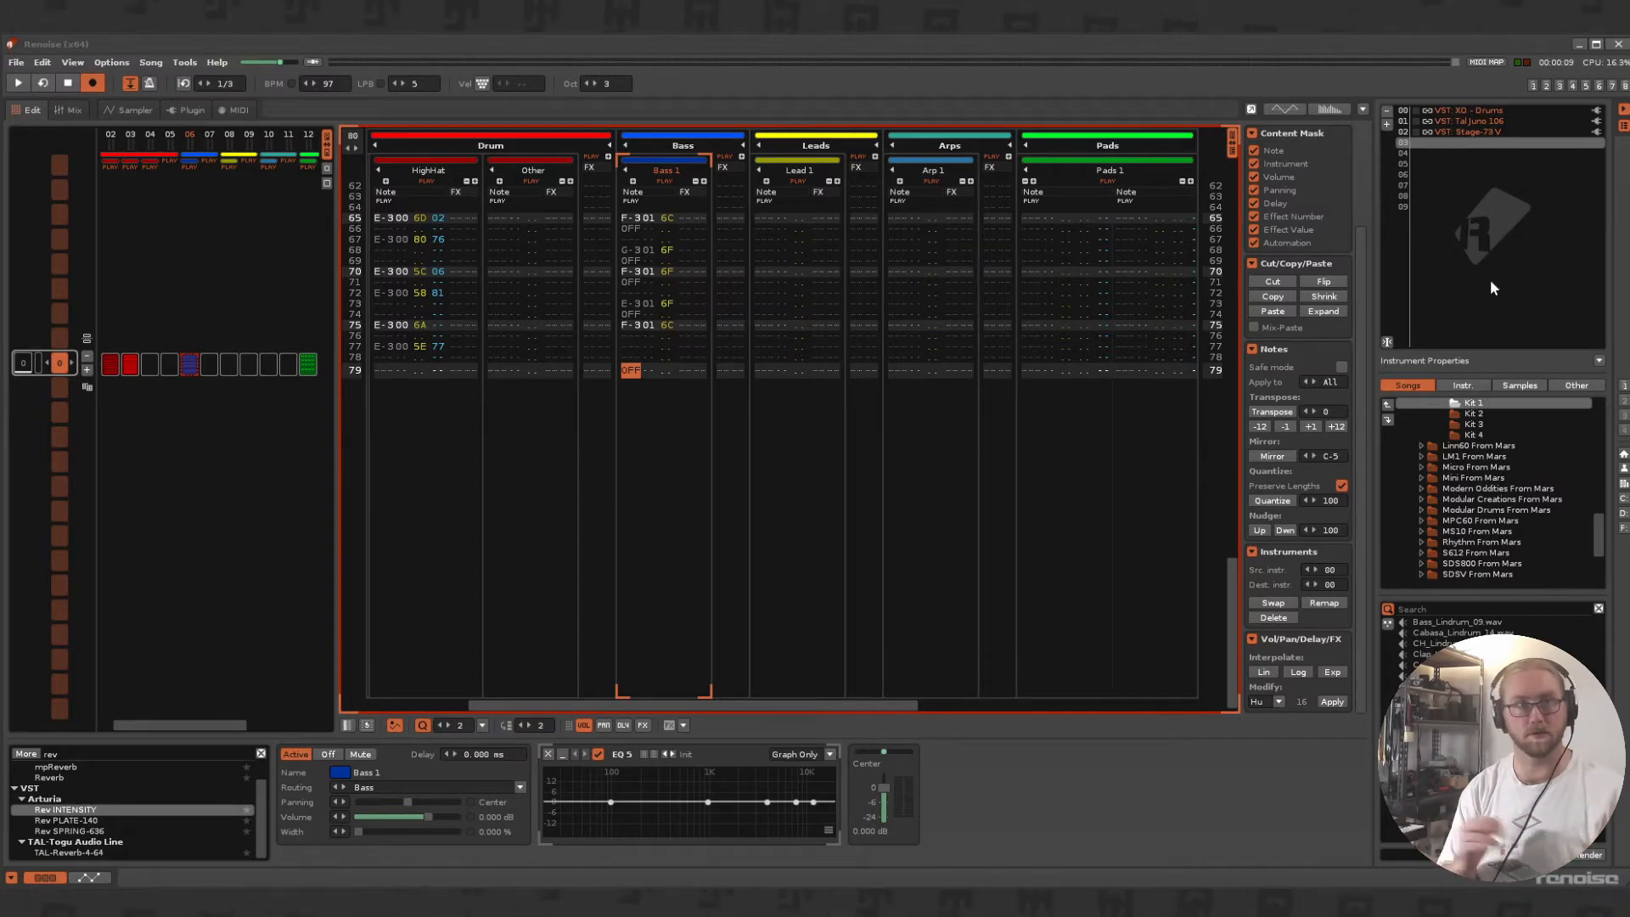
mouse_move(1506, 212)
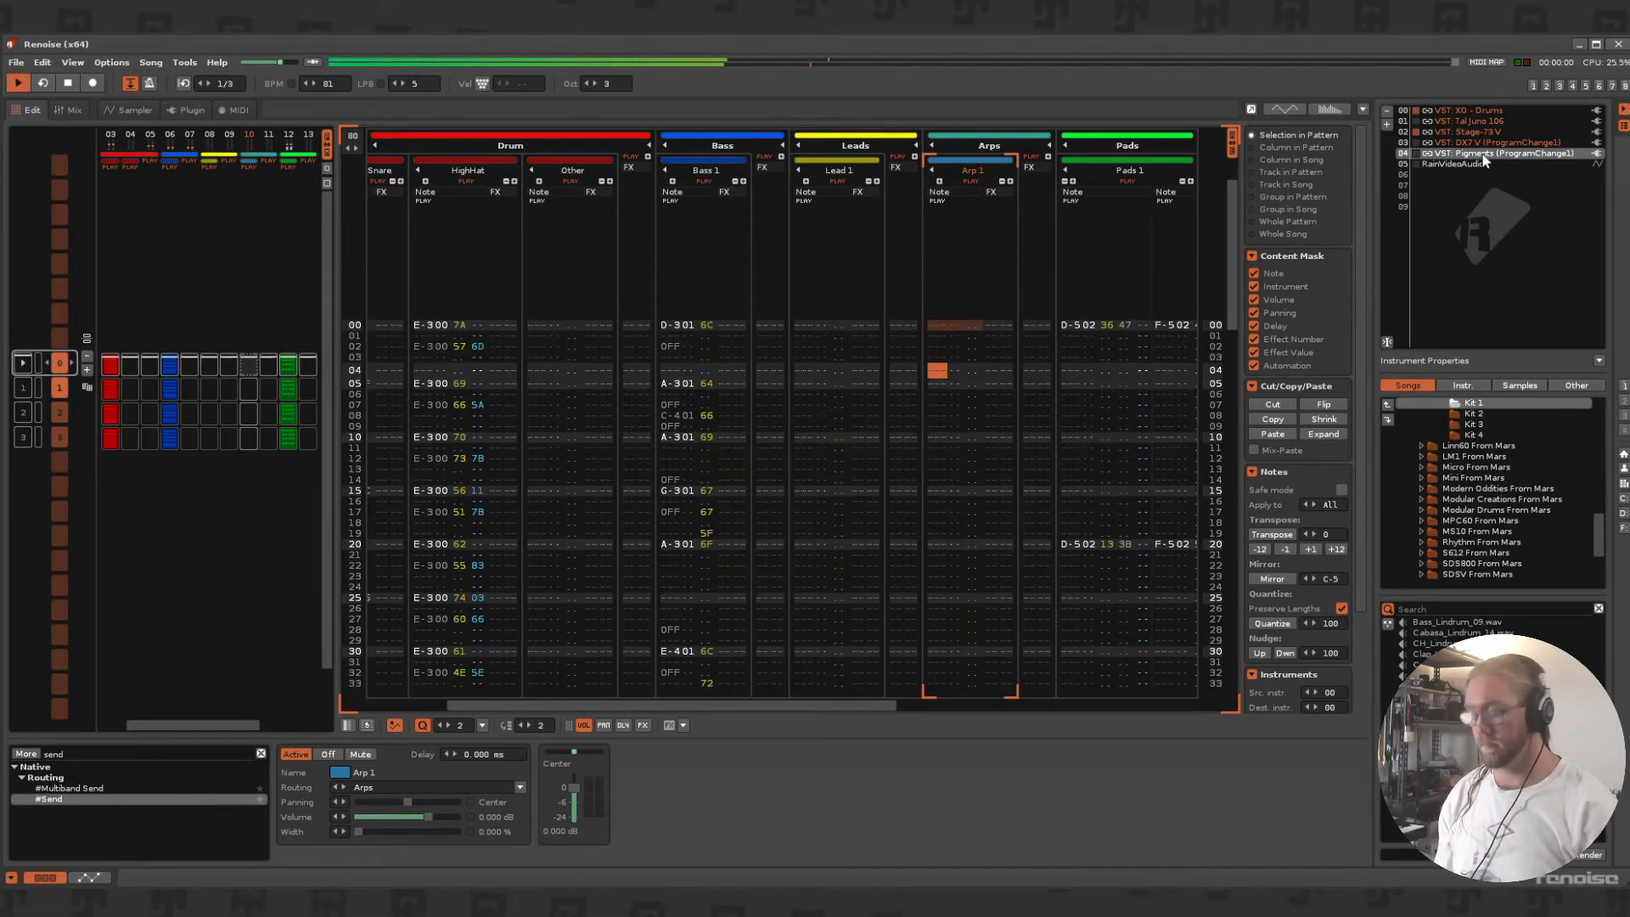
- Follow playback into the next pattern with drums, bass, leads, arps and pads
scroll("down", 3)
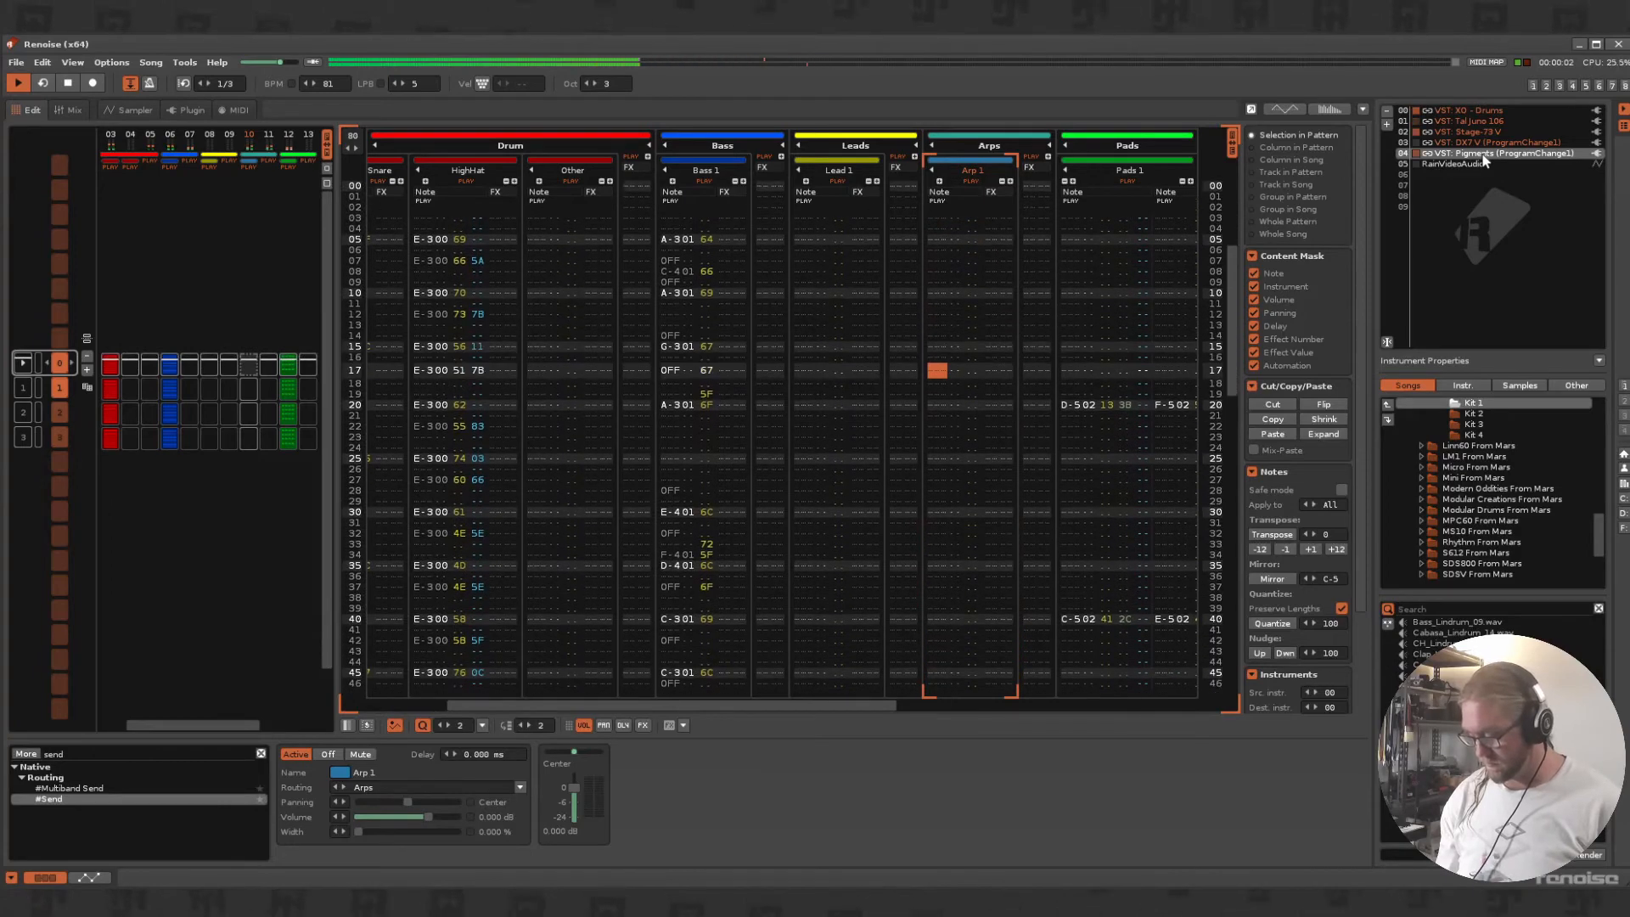
scroll("down", 3)
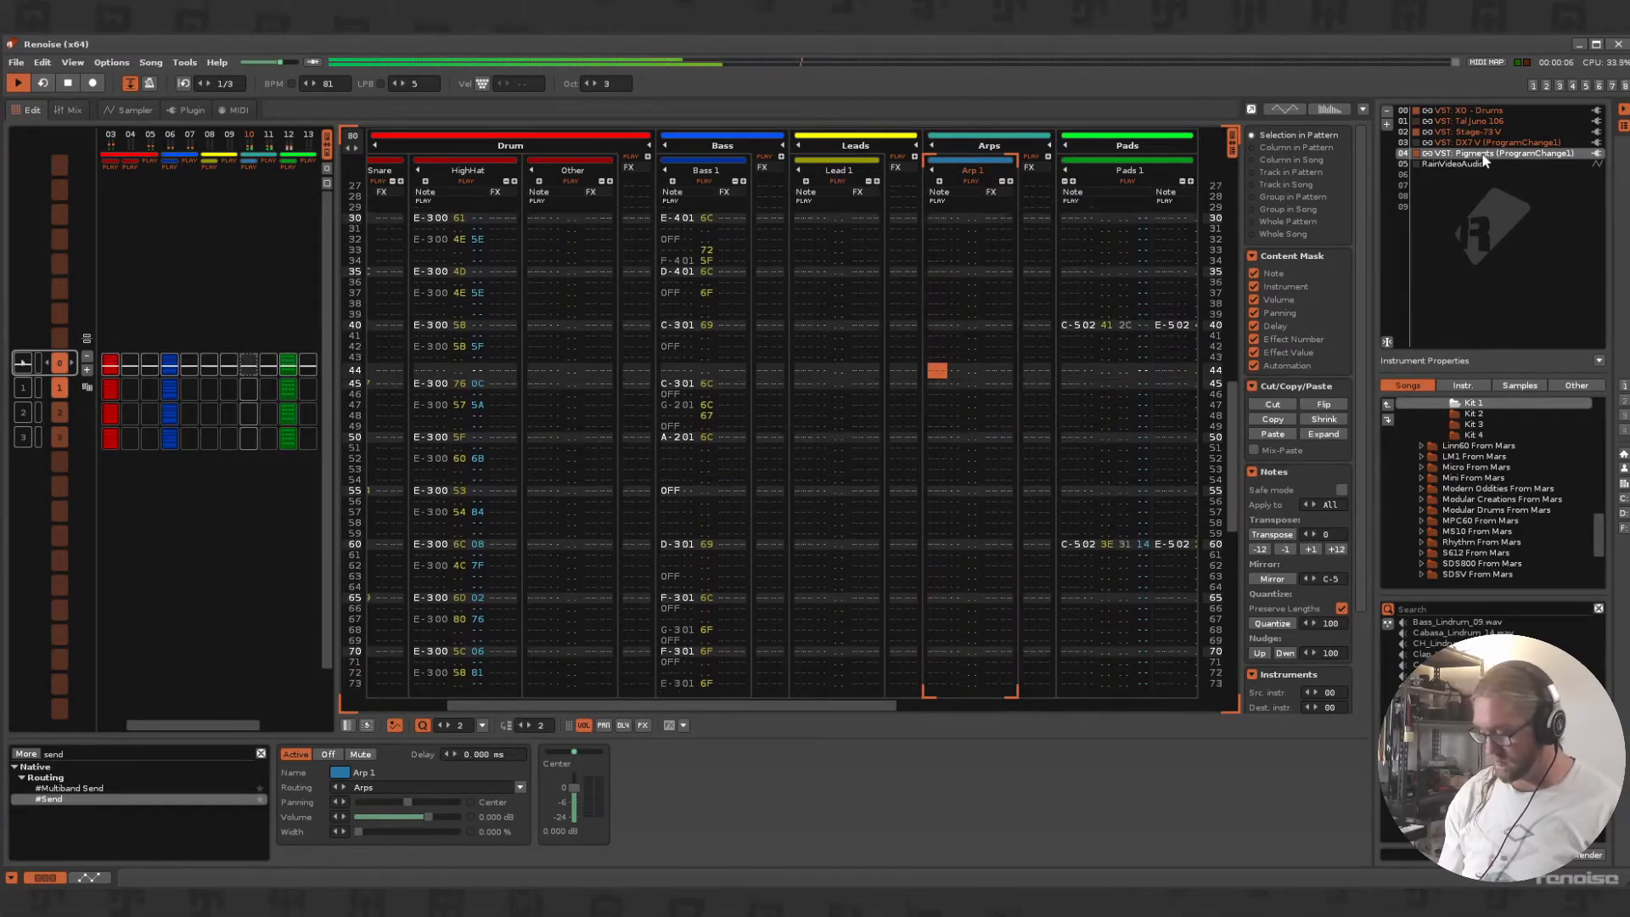
scroll("down", 3)
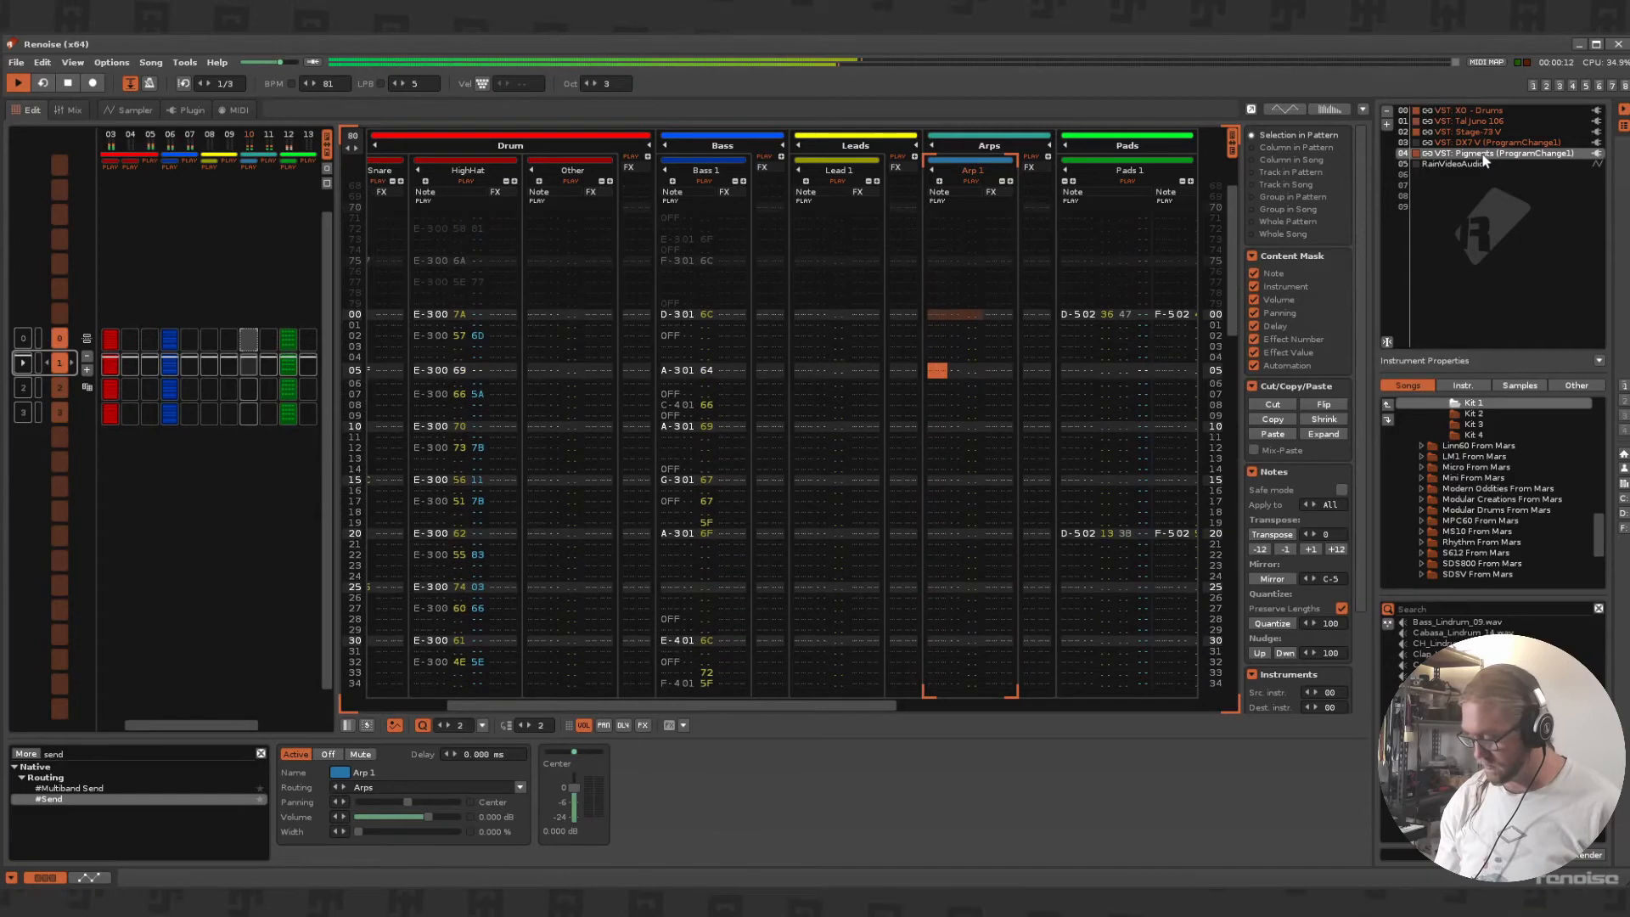
scroll("down", 3)
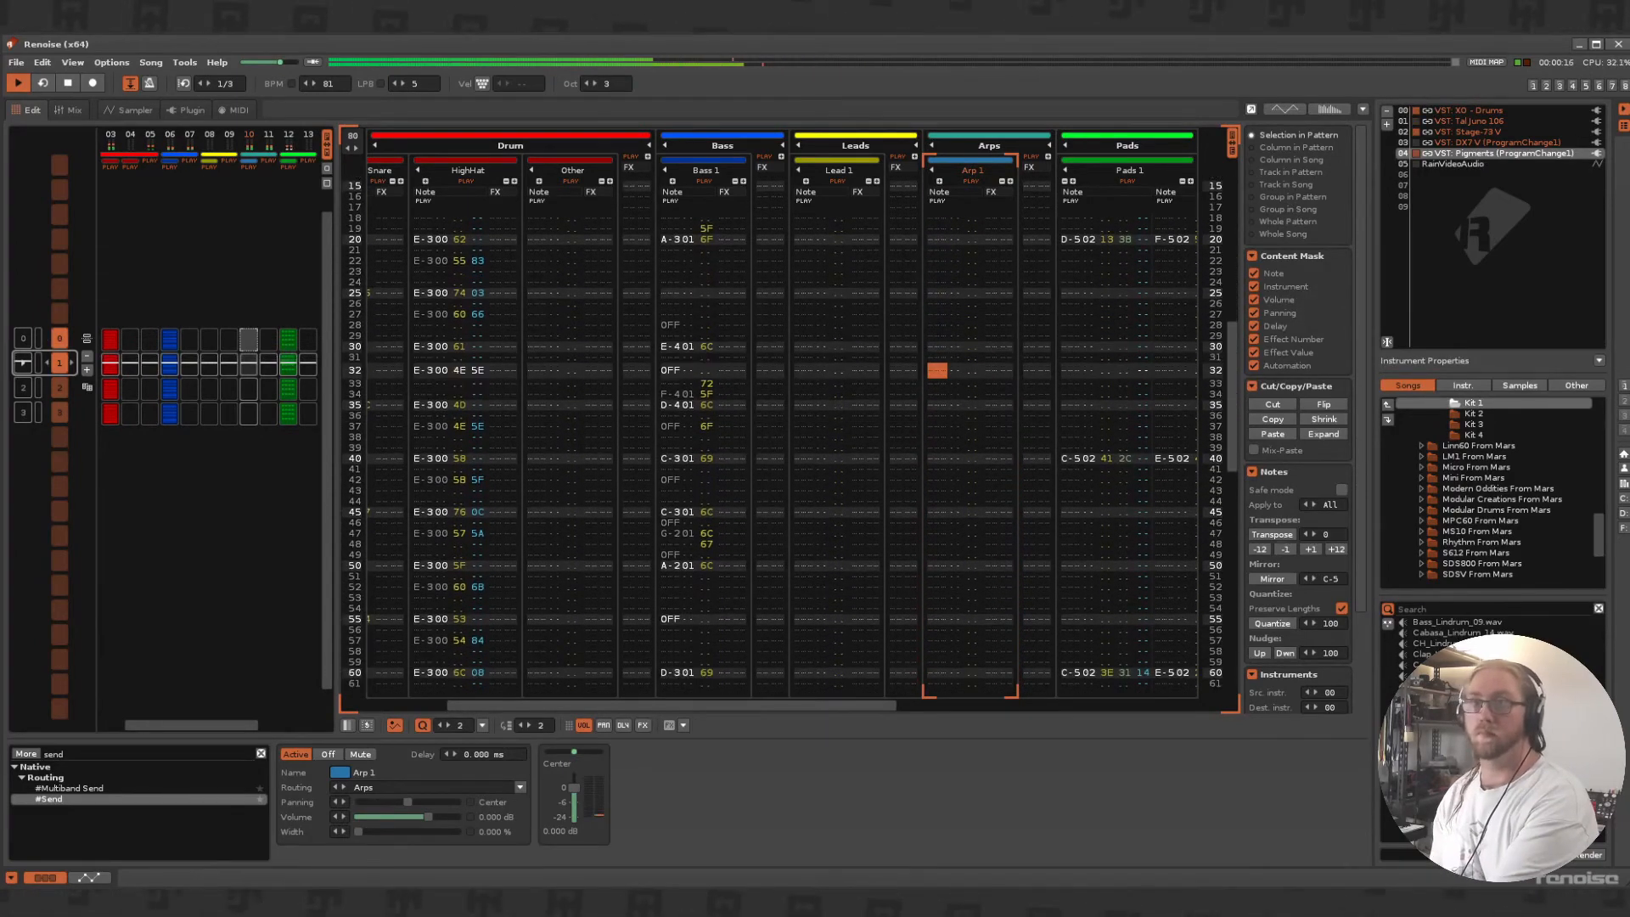
scroll("down", 3)
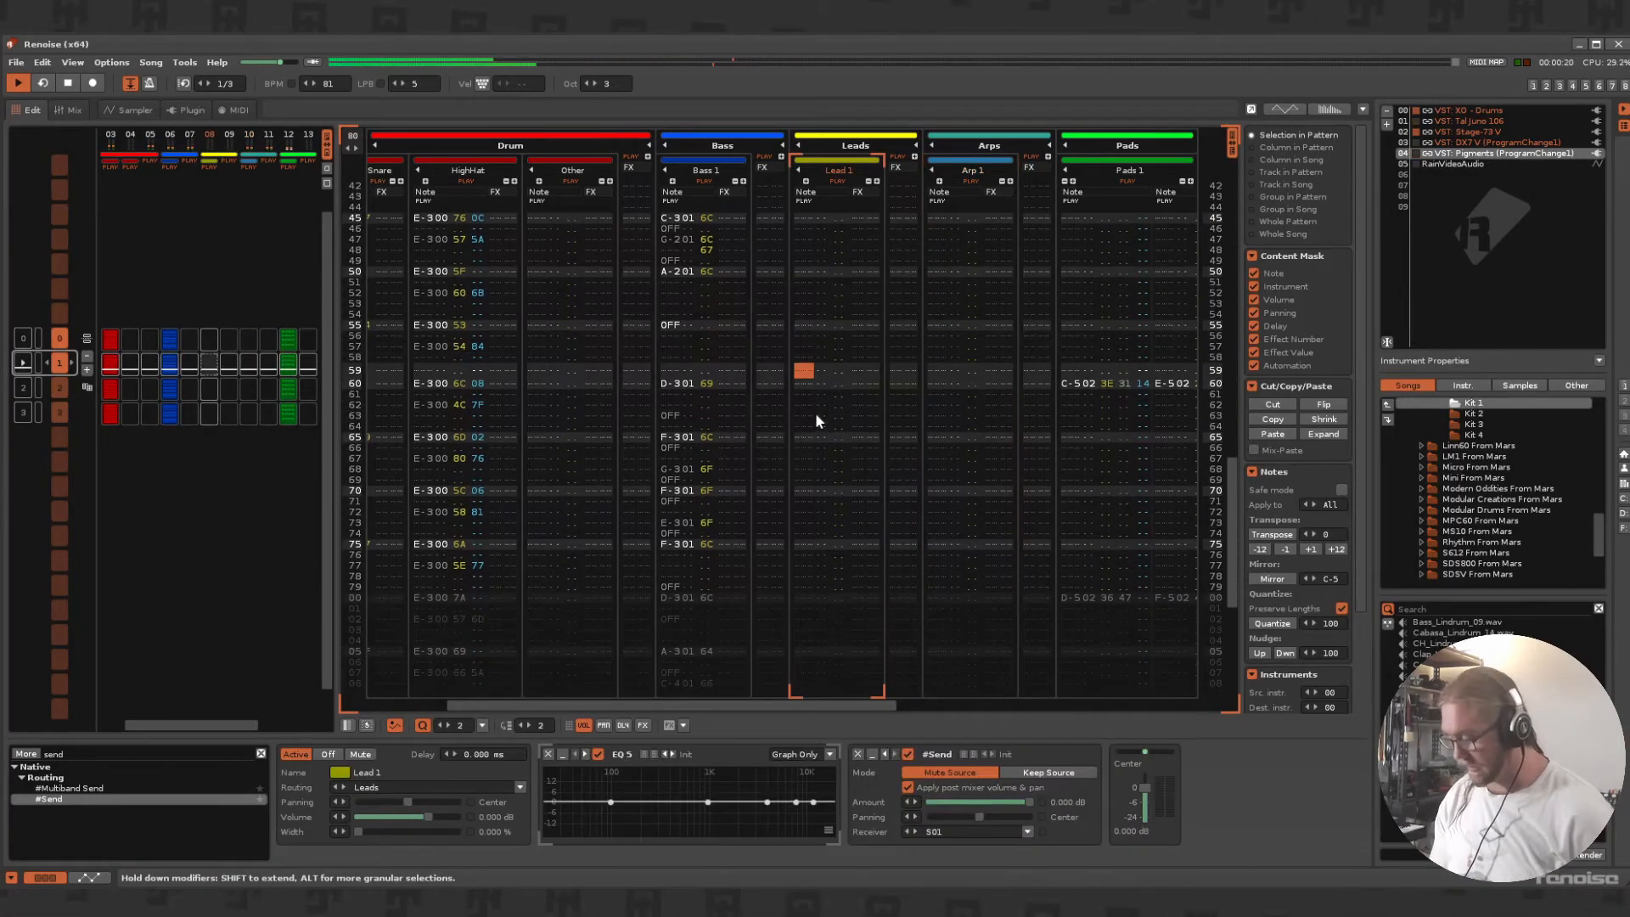
scroll("down", 3)
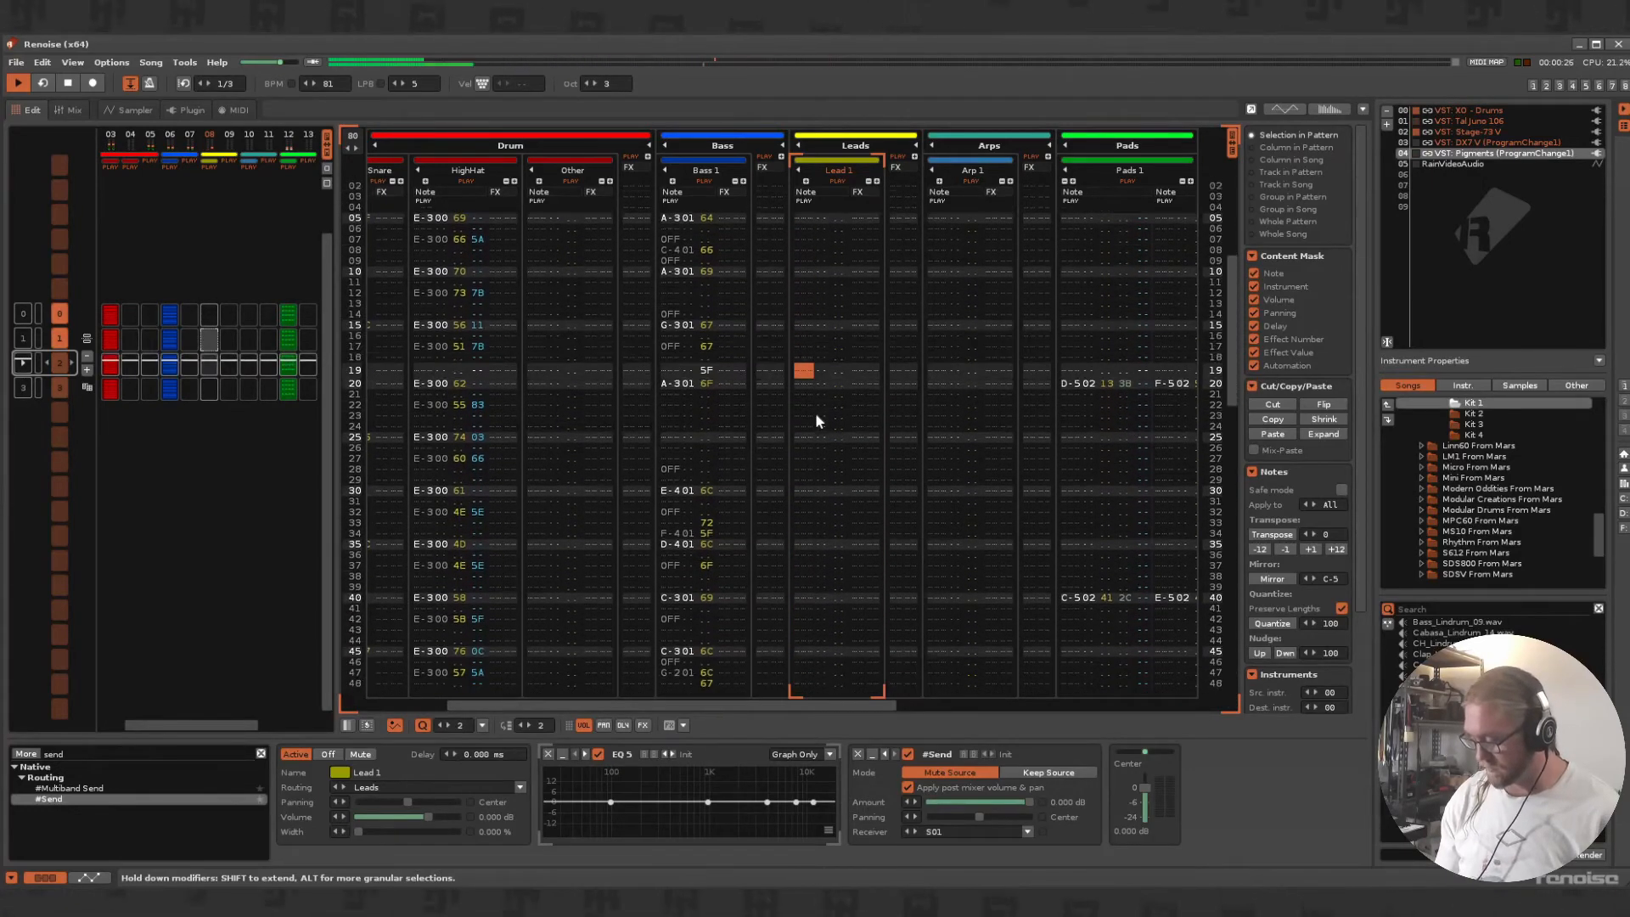
scroll("down", 3)
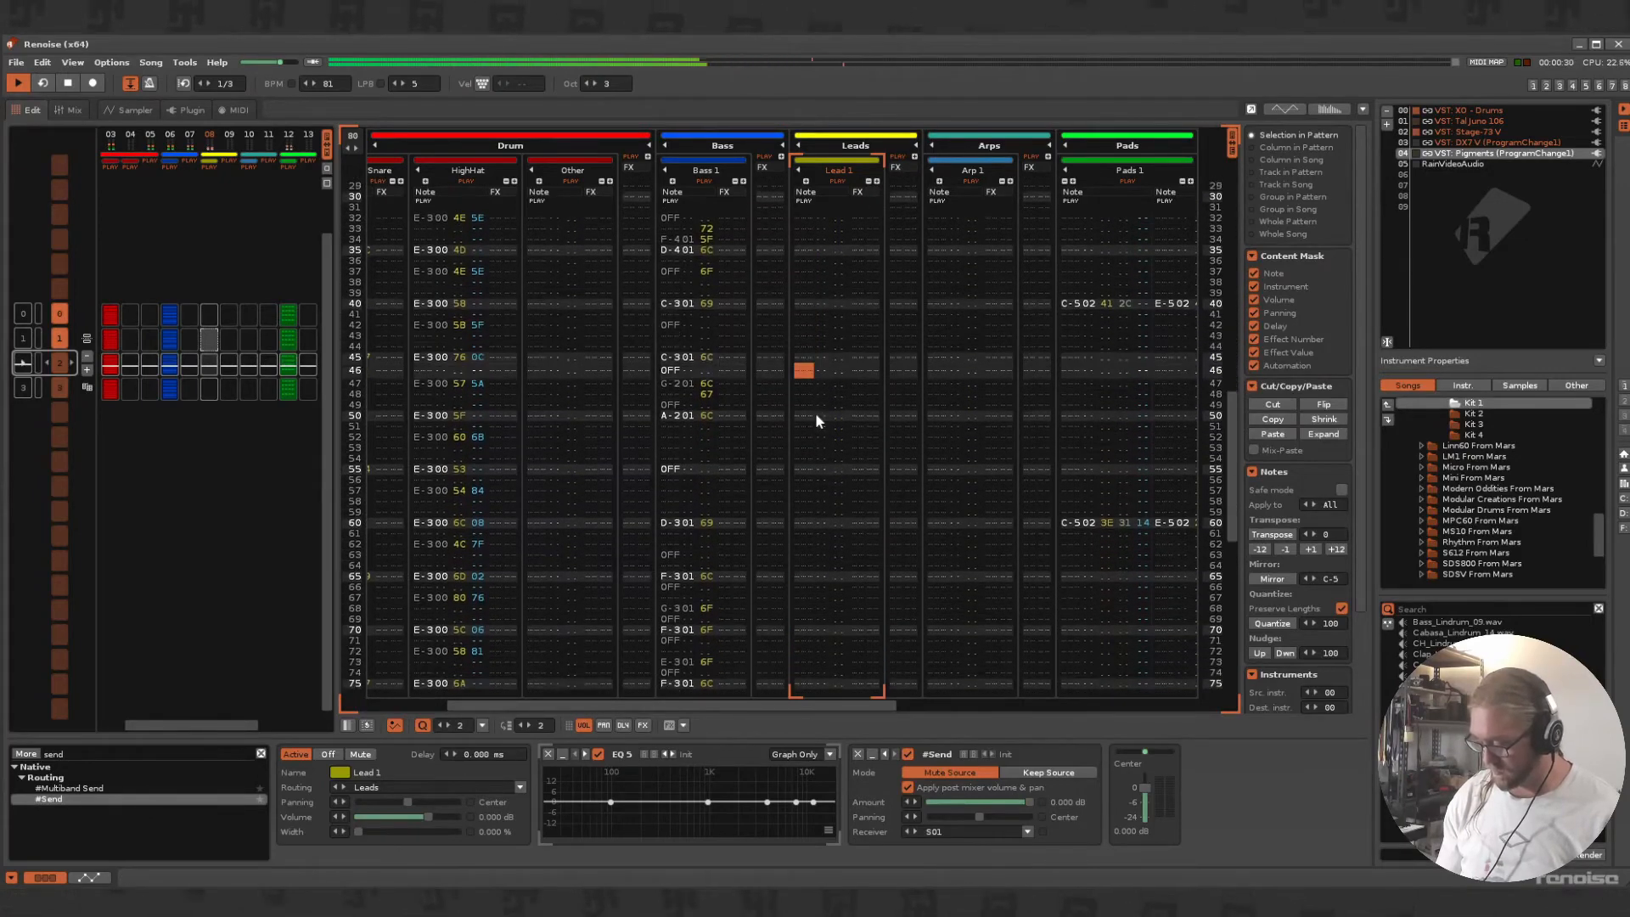
scroll("down", 3)
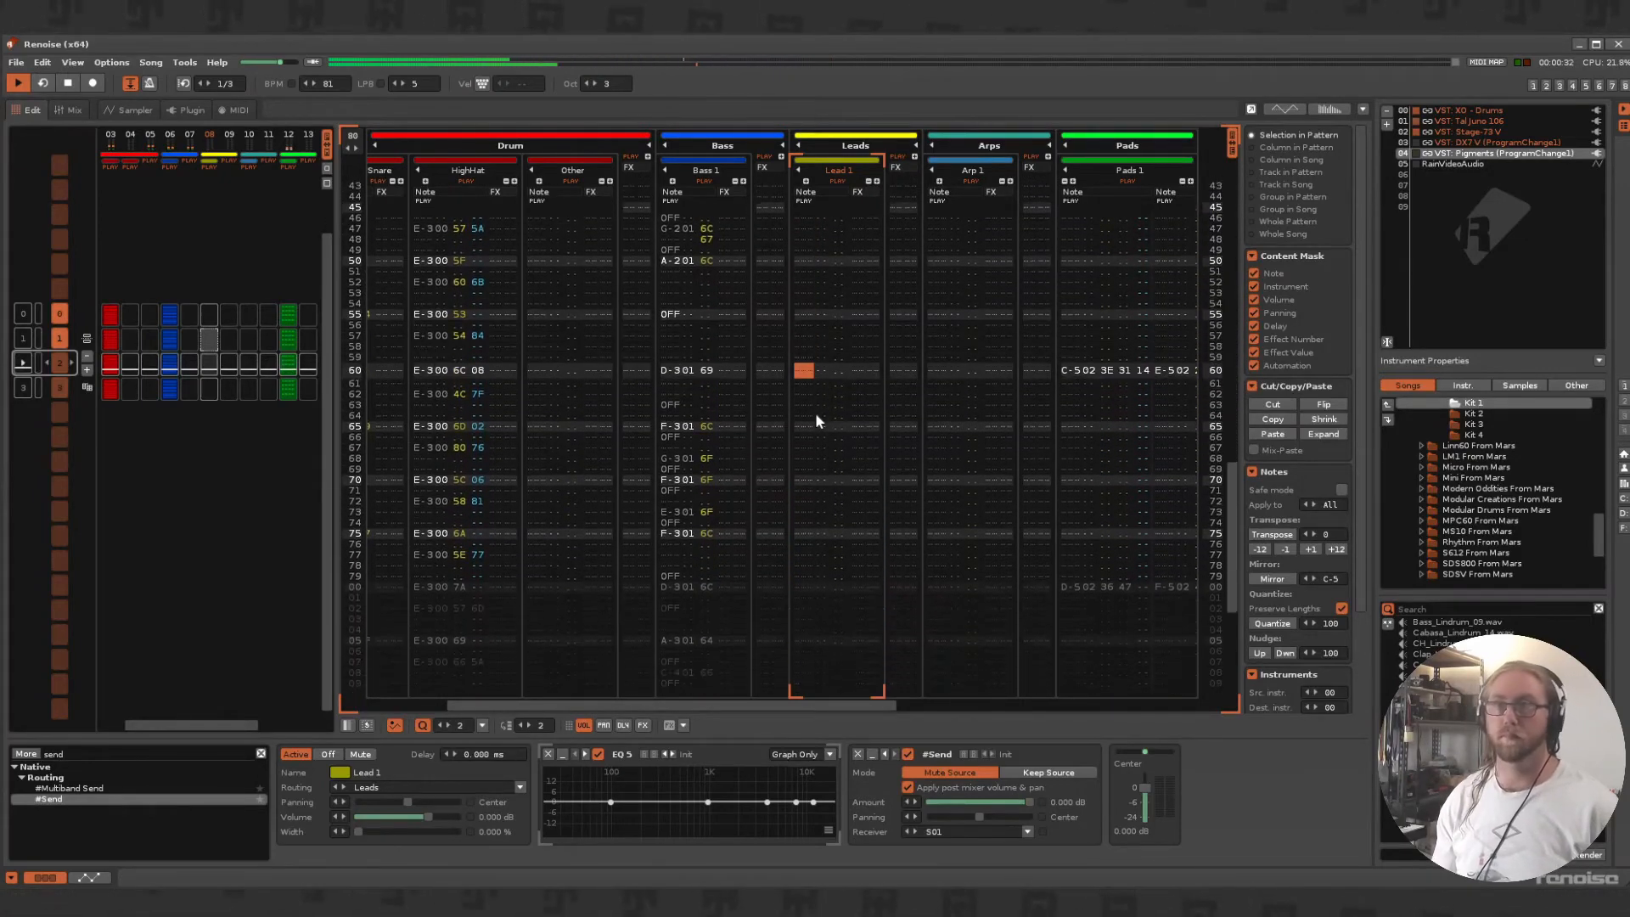
scroll("down", 3)
type("eq")
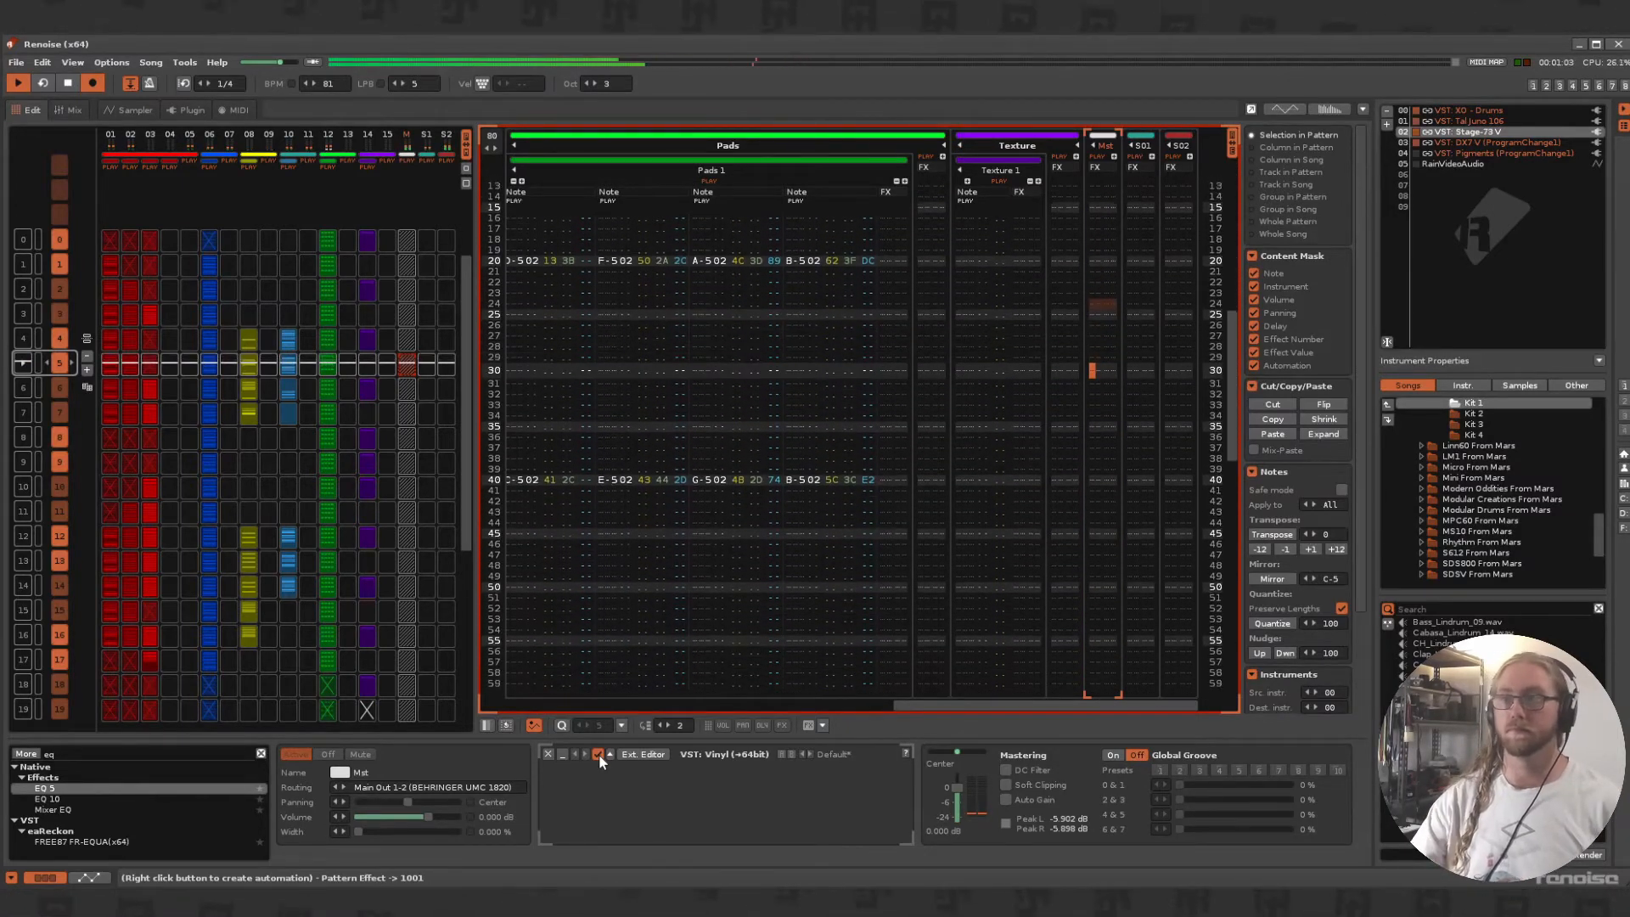
- Follow playback into a later pattern with Pads chords every twenty lines beside the Texture track
scroll("down", 3)
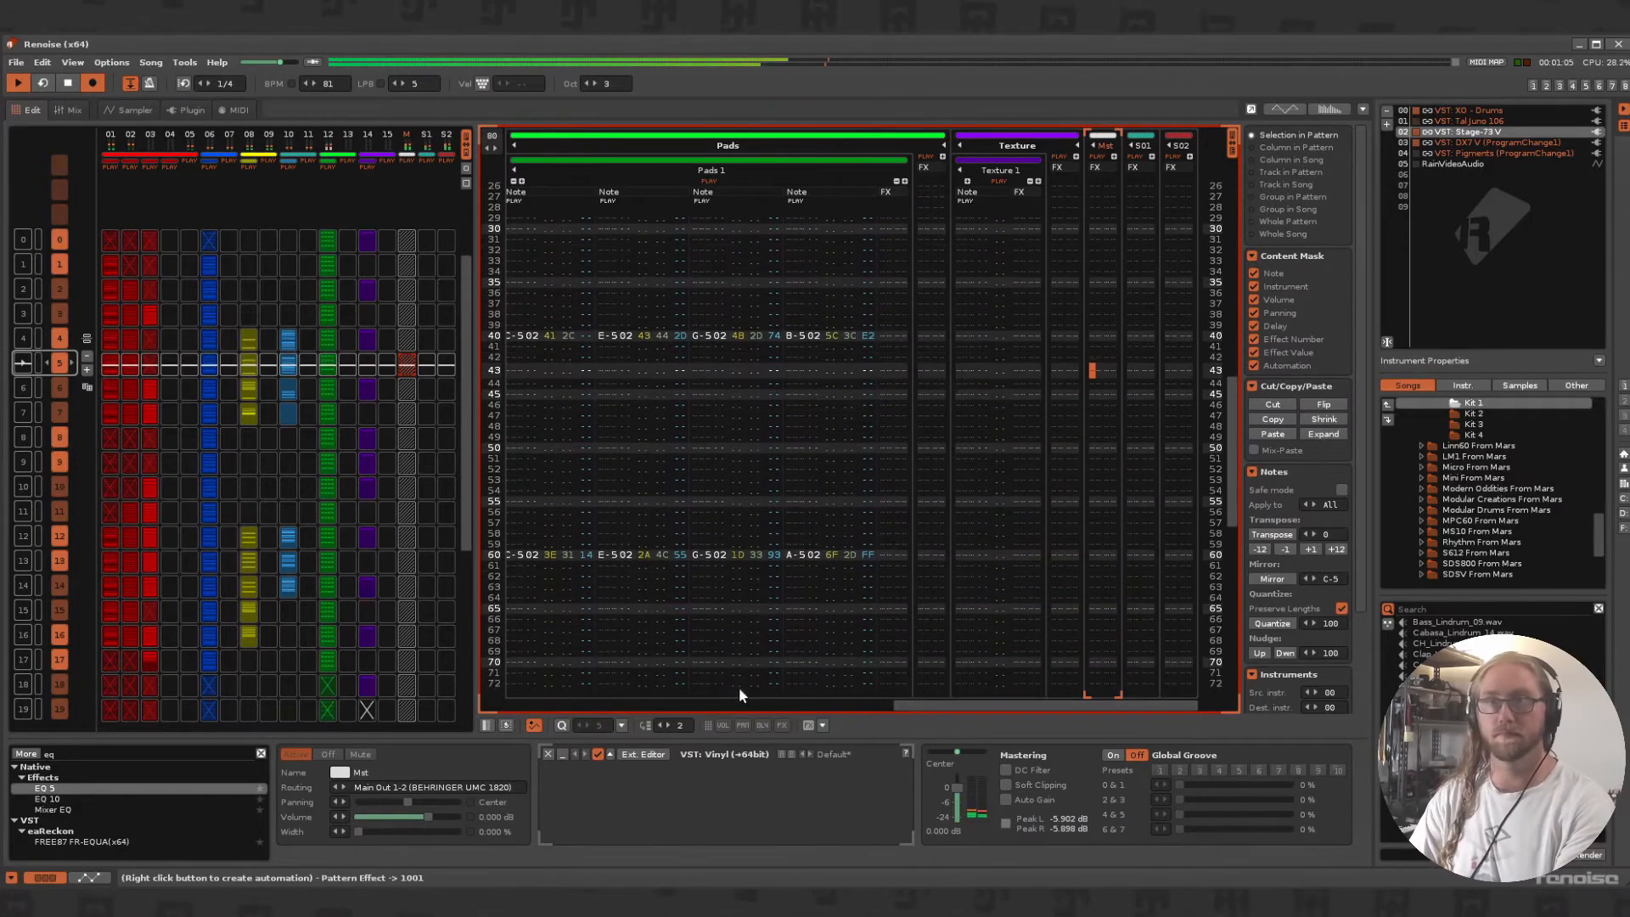